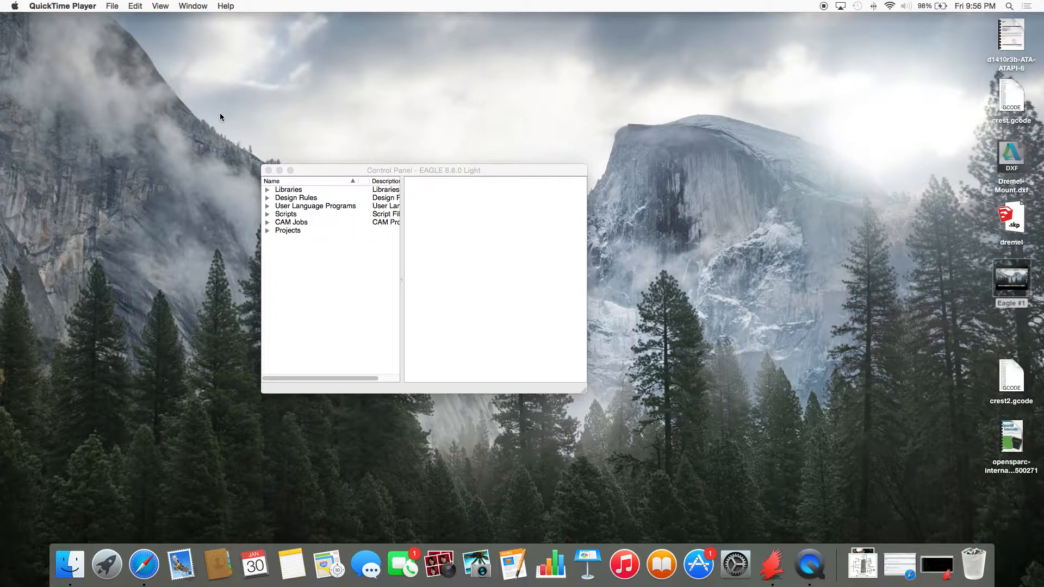
mouse_move(186, 103)
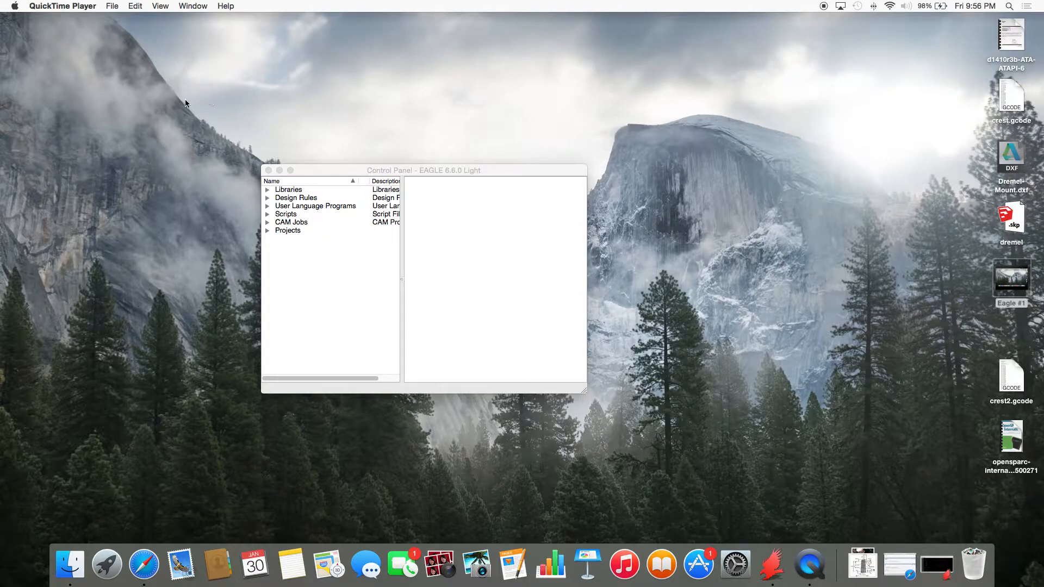
mouse_move(182, 105)
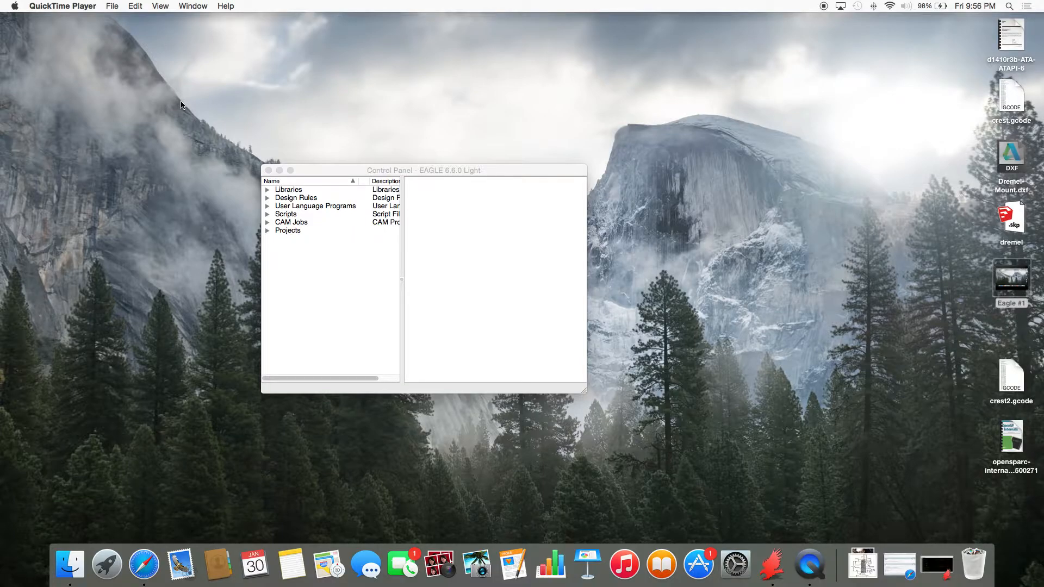
mouse_move(239, 214)
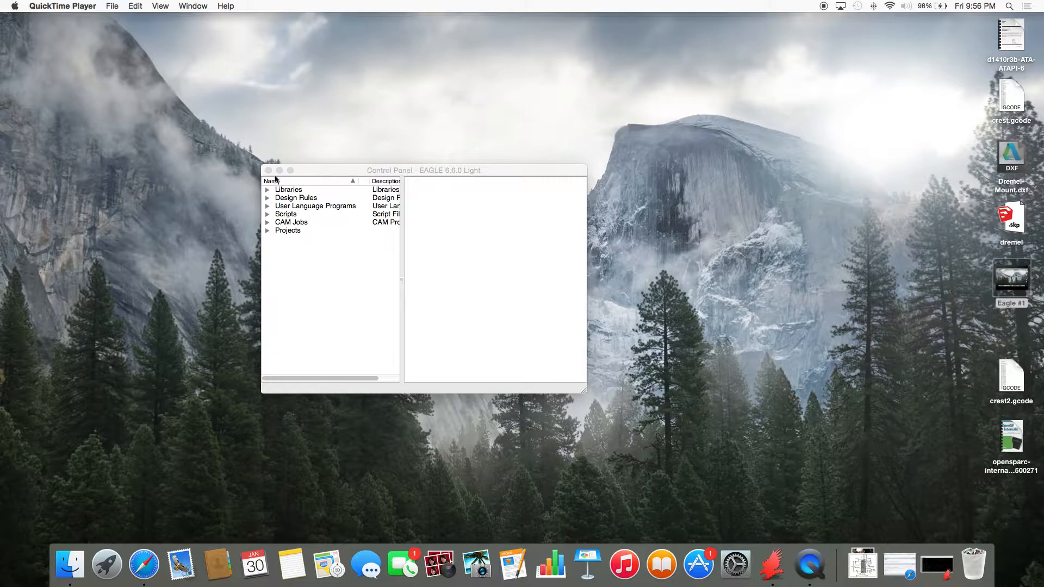
mouse_move(238, 154)
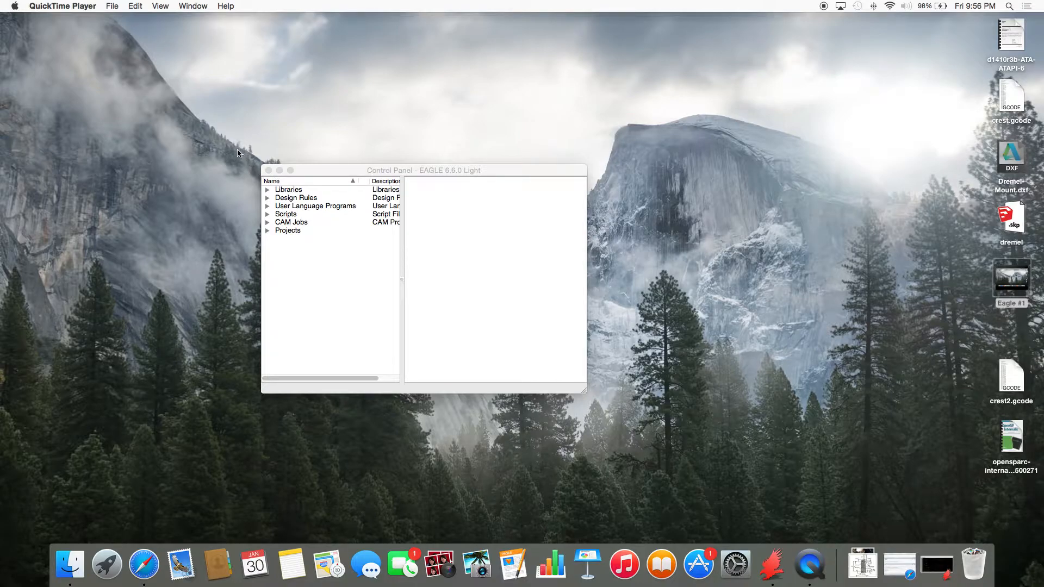
mouse_move(194, 116)
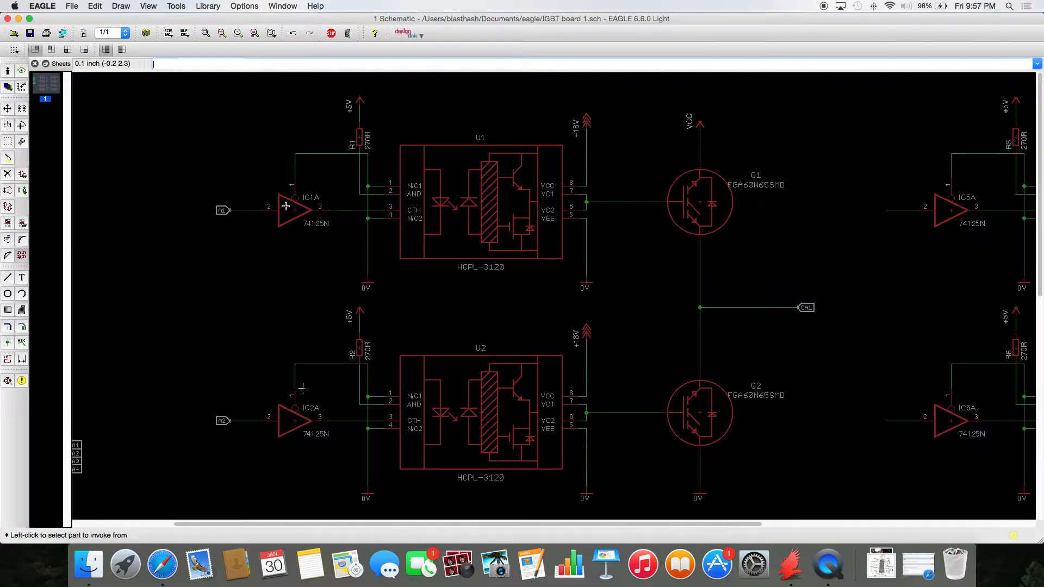
Invoke the IC1P power gate beside the circuit and start invoking IC5's gate
click(285, 206)
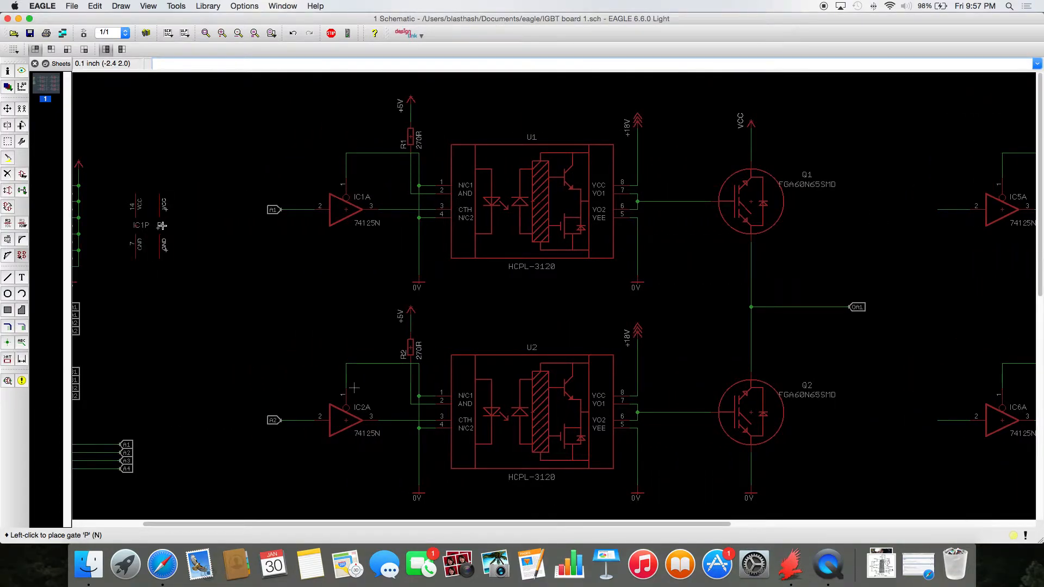
click(163, 226)
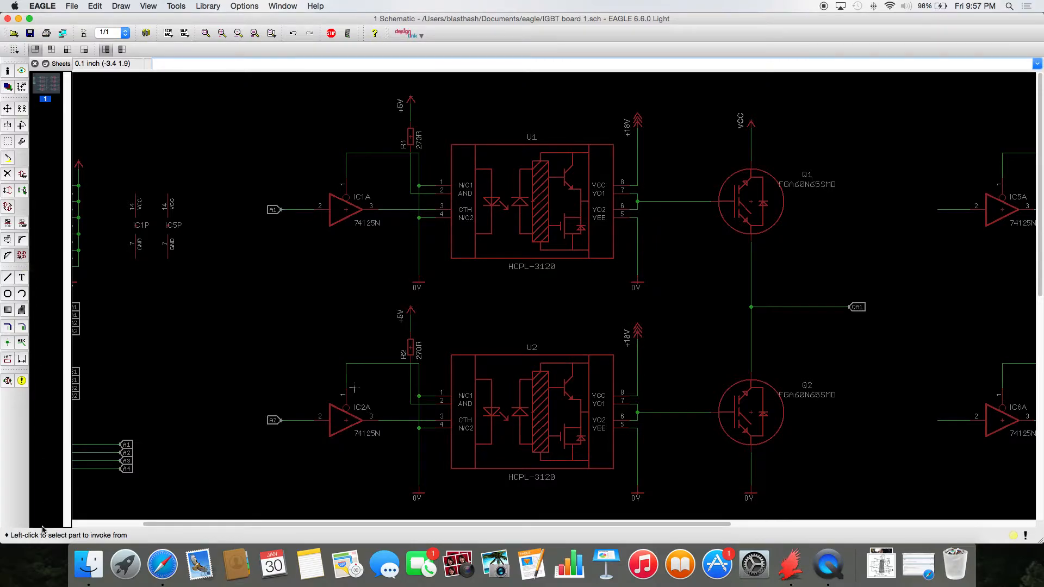
mouse_move(22, 255)
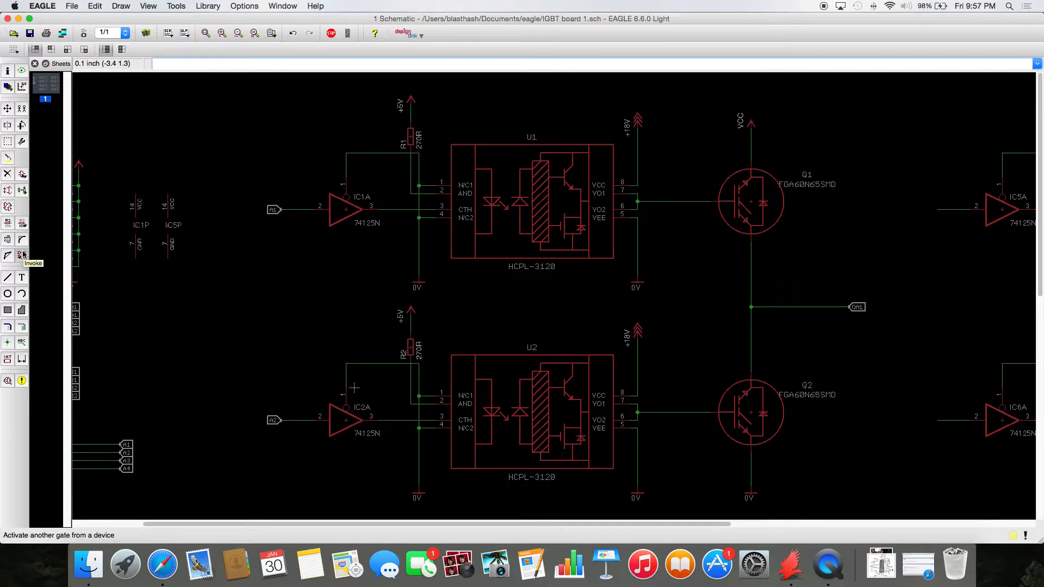
click(346, 209)
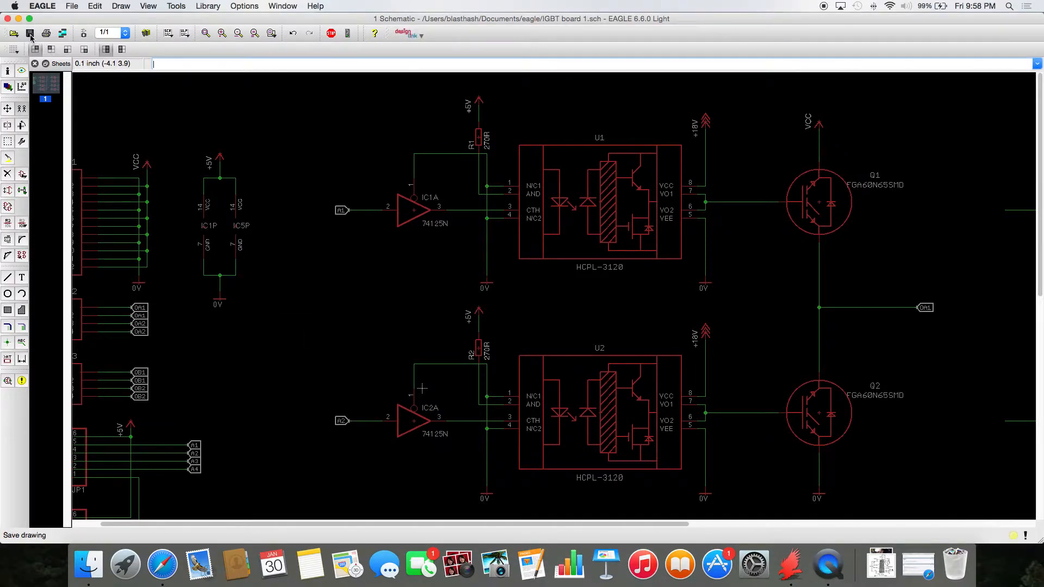
Save the IGBT board 1 schematic and pan across the remaining driver channels
click(29, 33)
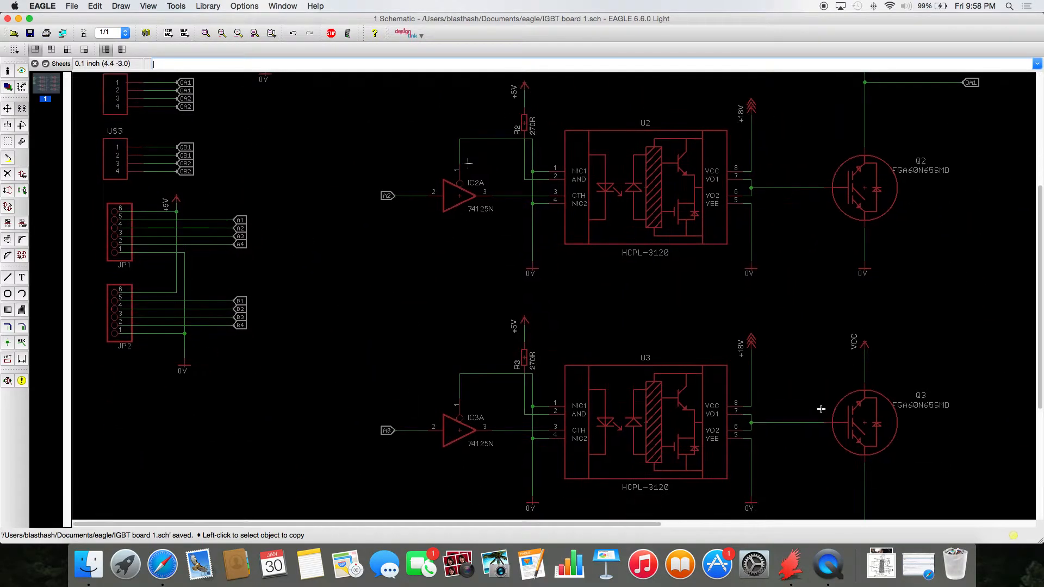
scroll(right, 3)
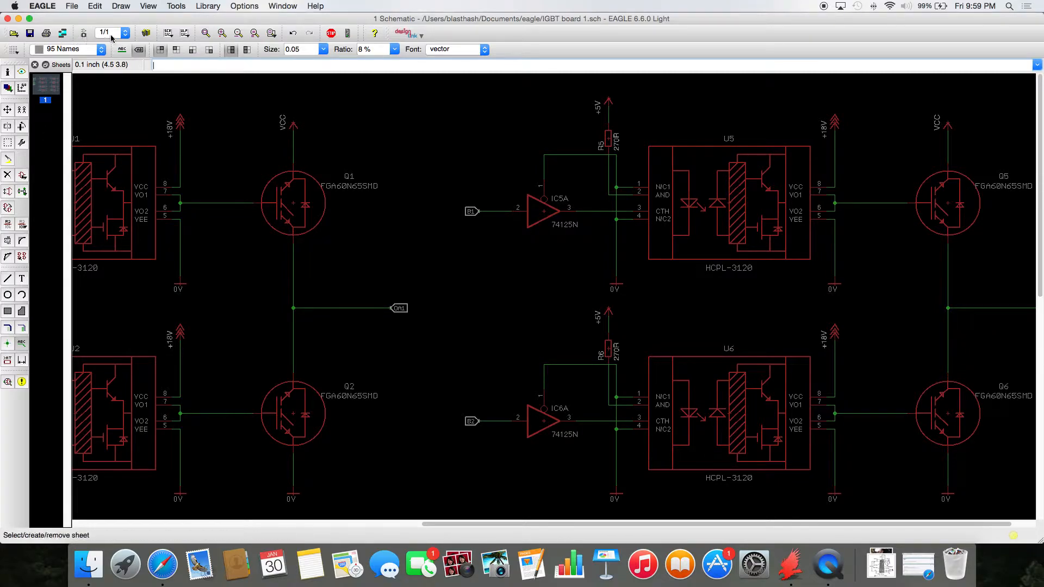
mouse_move(84, 34)
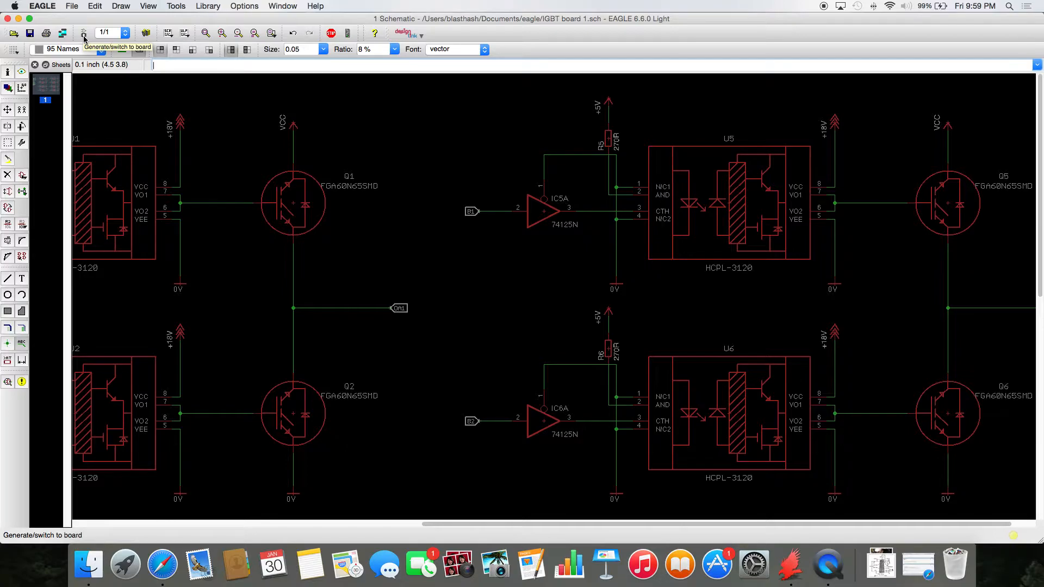
Generate the IGBT board 1 board file from the schematic, confirming its creation
click(84, 33)
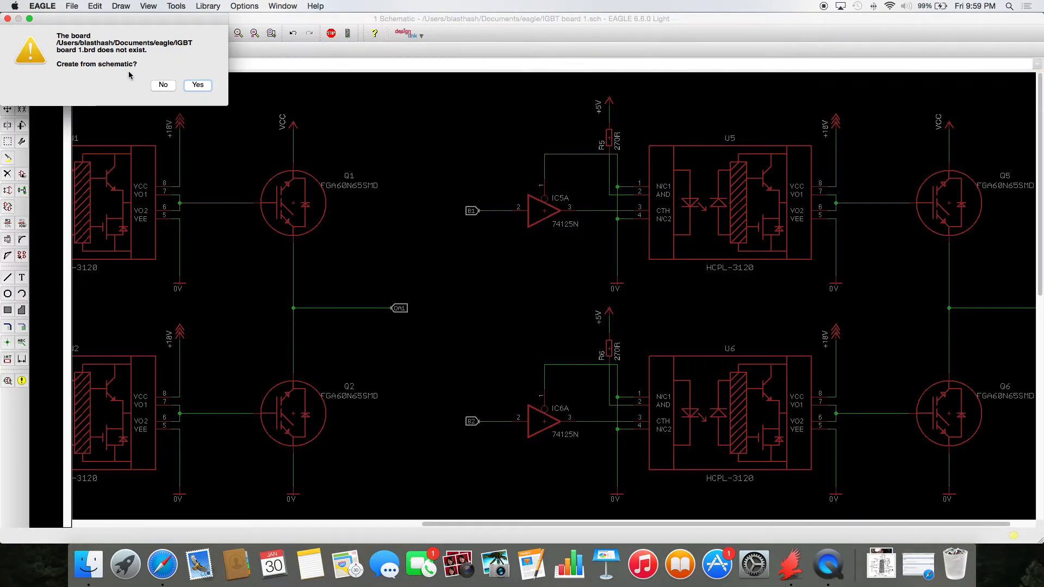
click(197, 85)
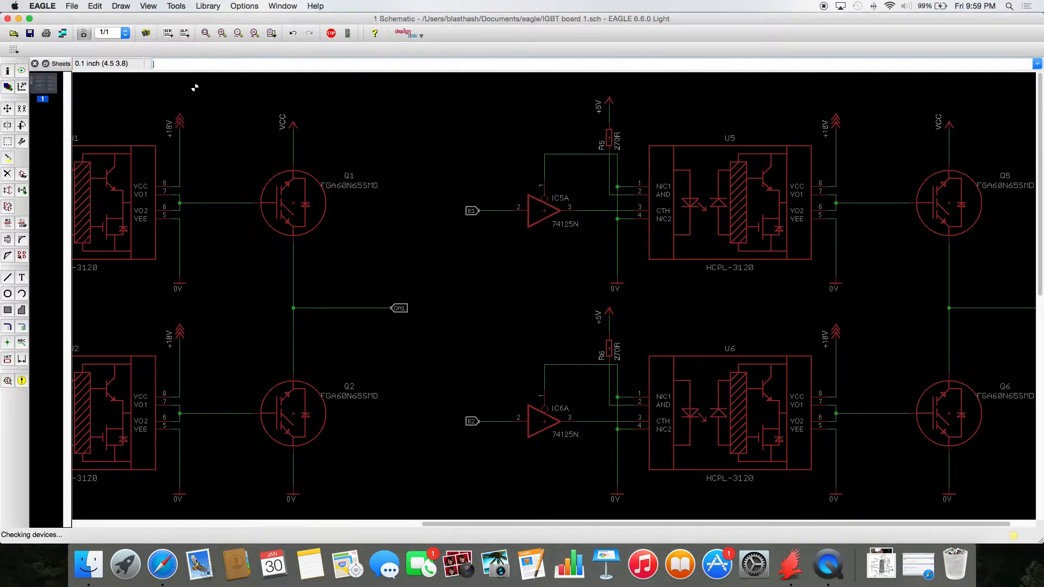
click(145, 34)
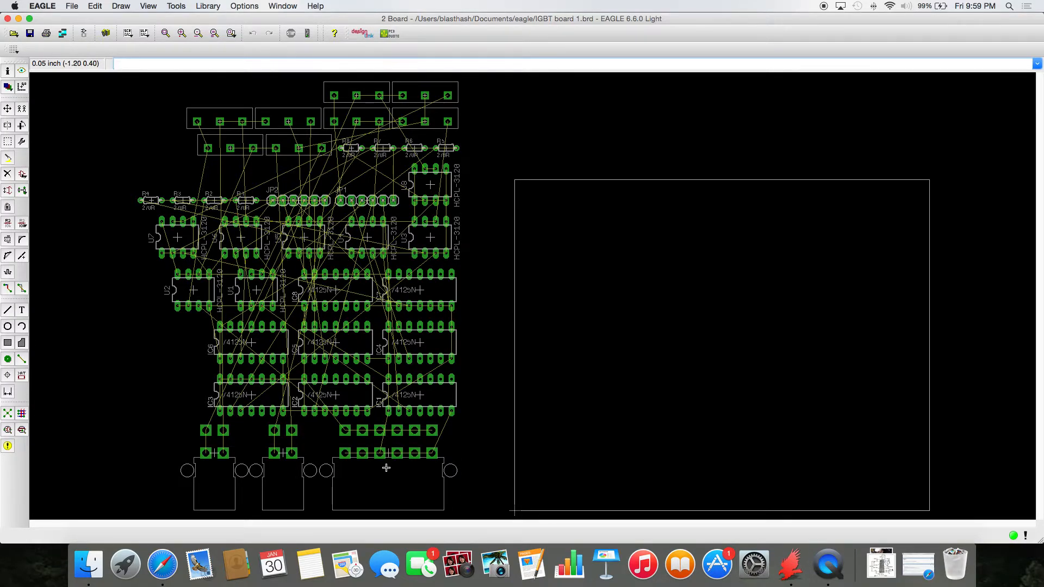
mouse_move(365, 350)
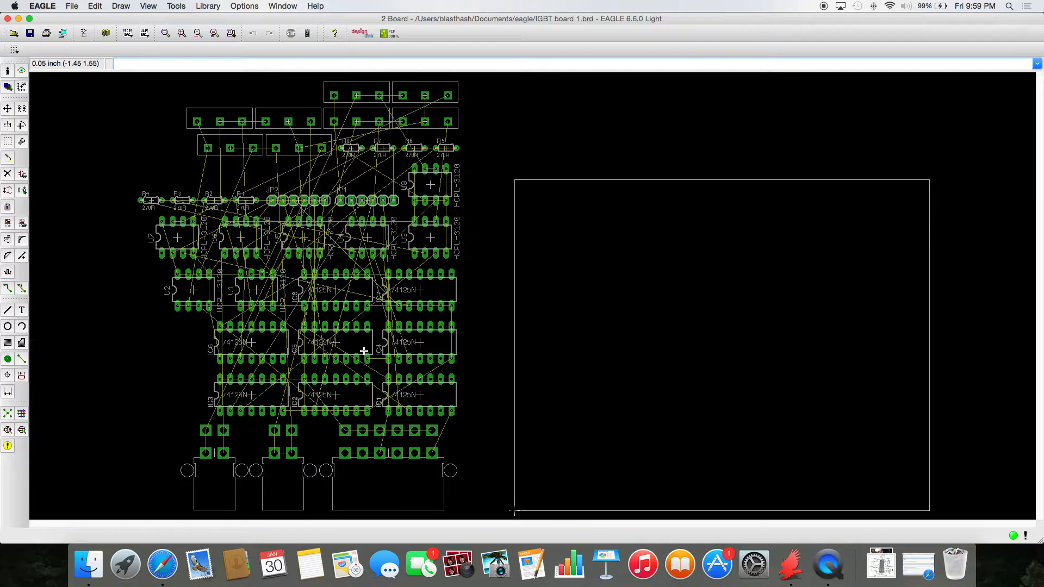
mouse_move(318, 181)
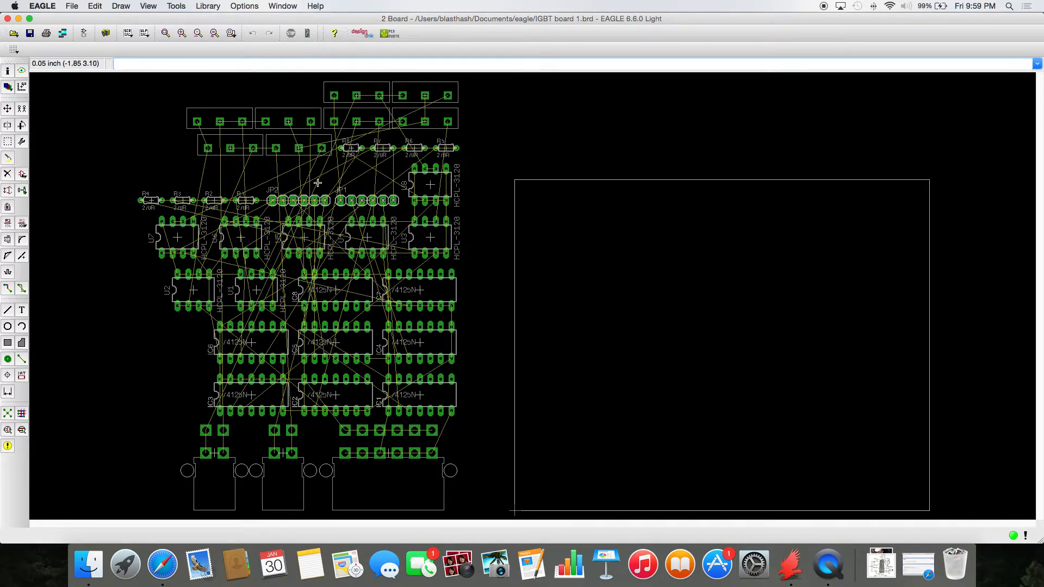
mouse_move(308, 190)
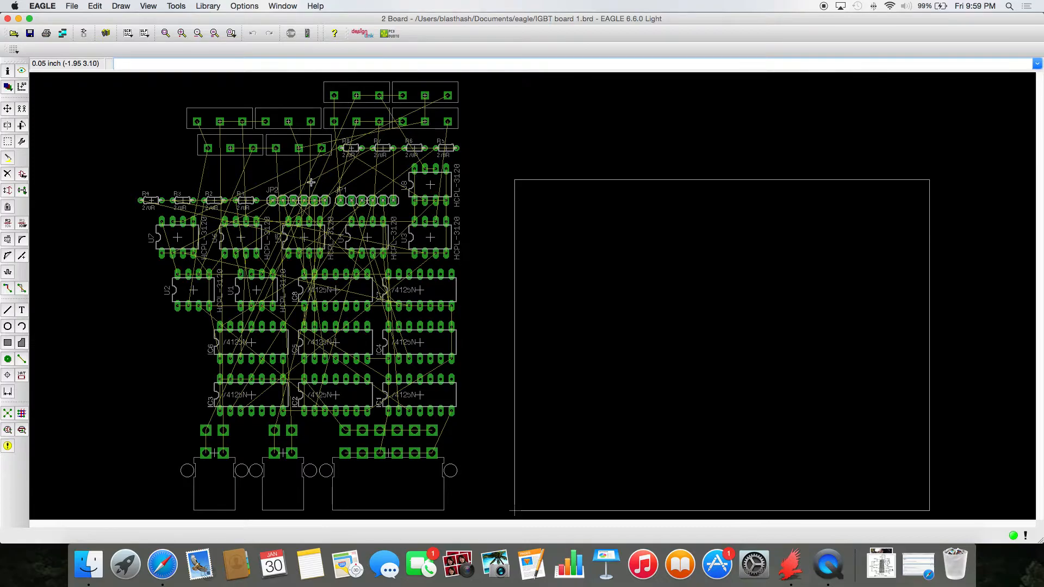
mouse_move(293, 151)
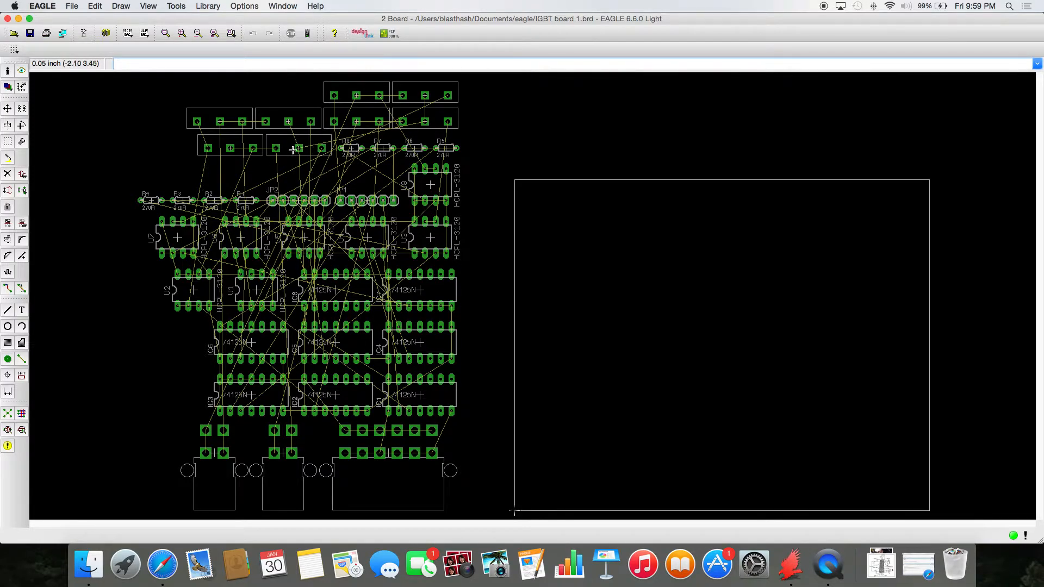
mouse_move(268, 130)
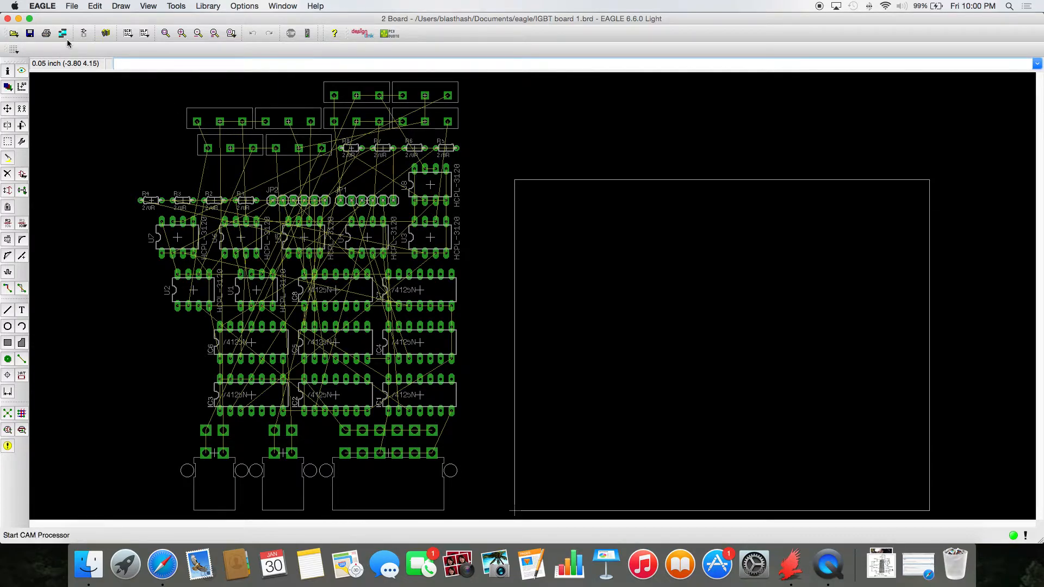
mouse_move(62, 34)
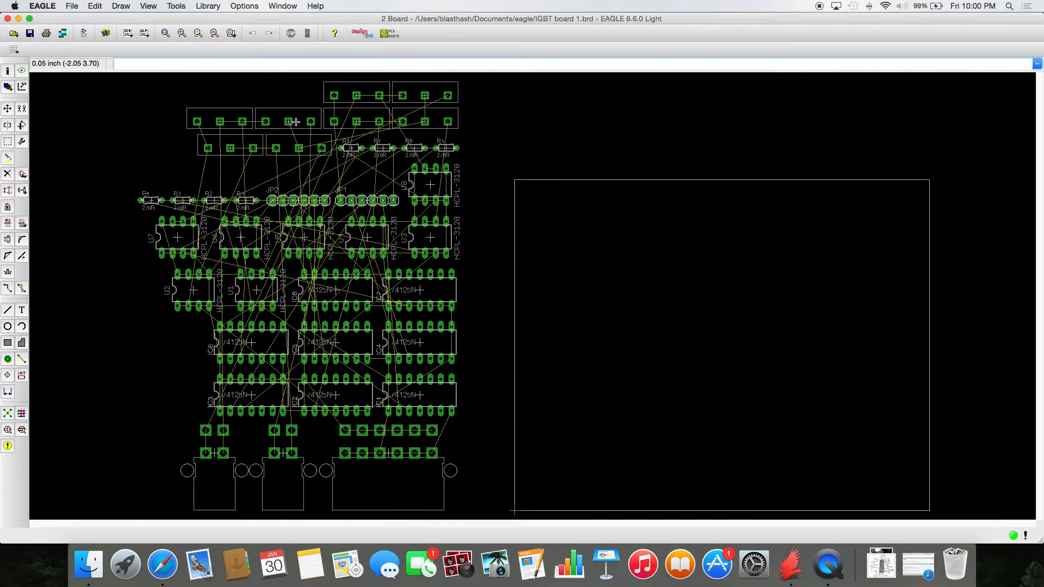
click(8, 174)
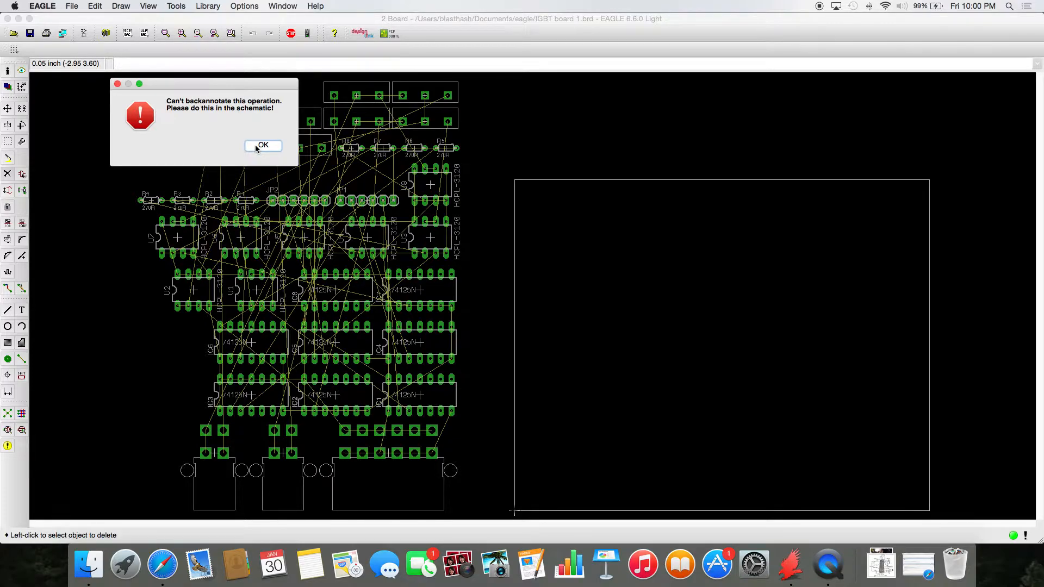
click(262, 145)
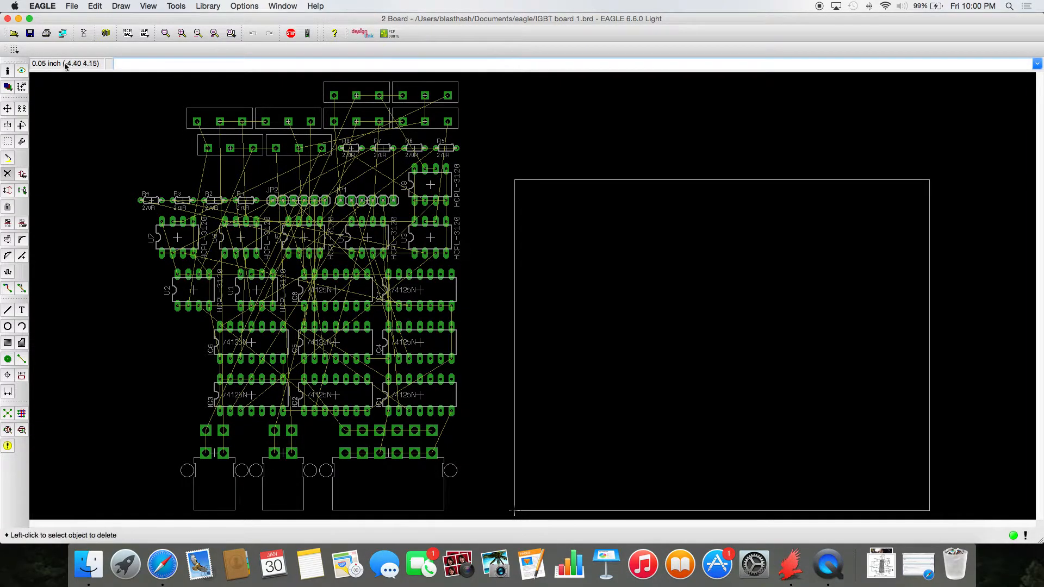
mouse_move(76, 14)
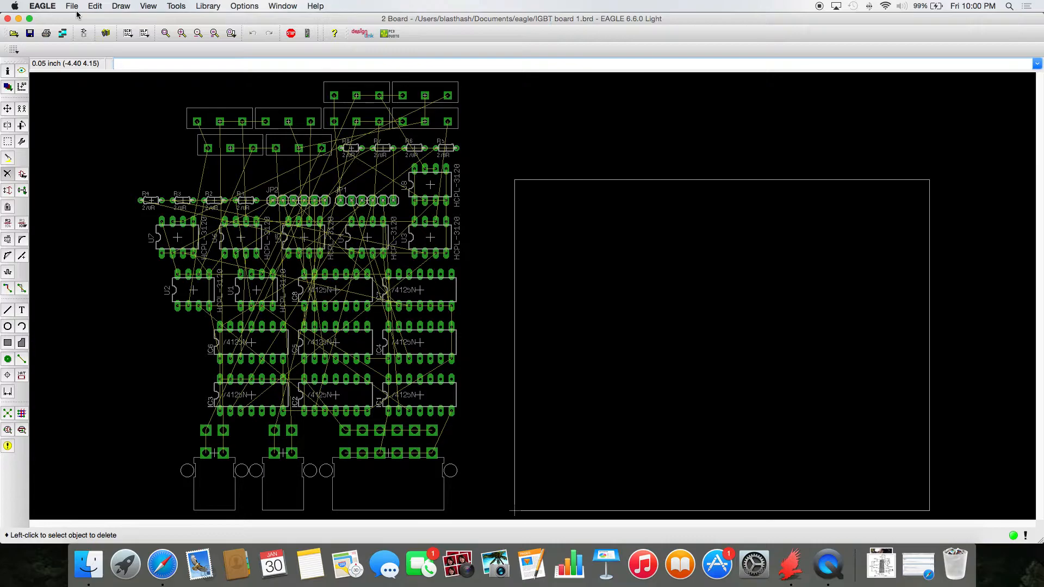
mouse_move(85, 117)
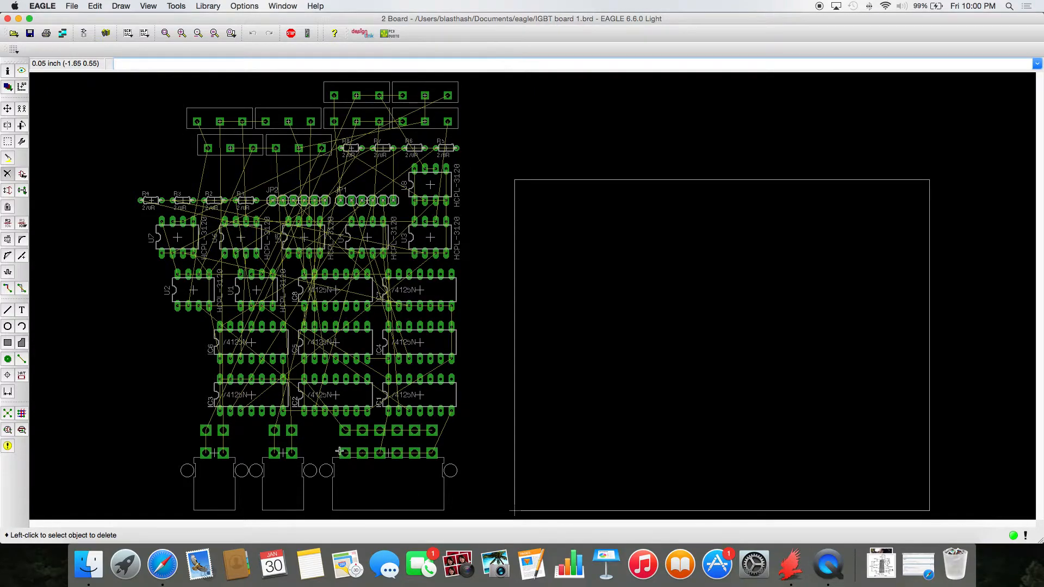
mouse_move(163, 294)
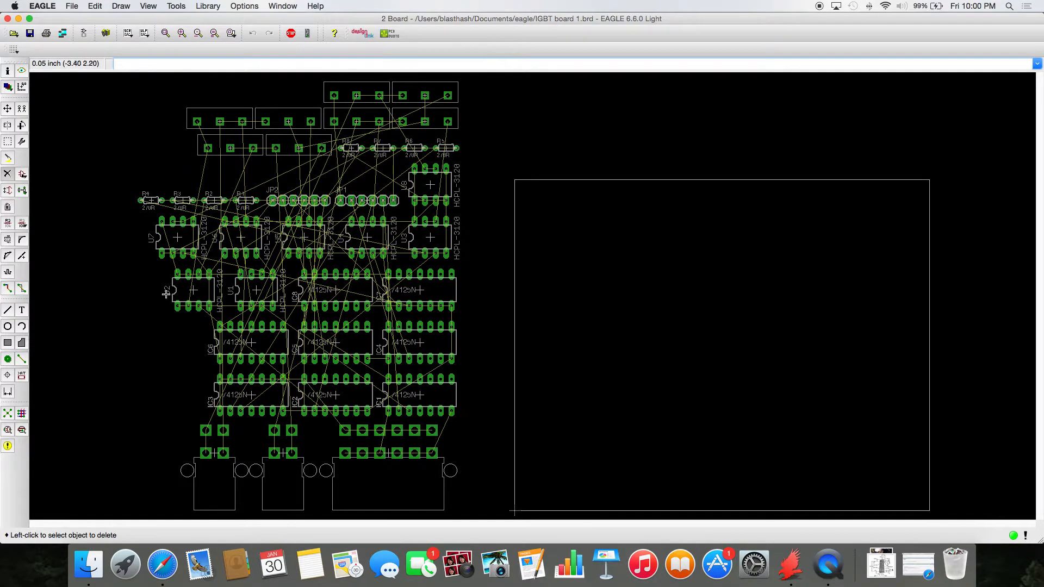
mouse_move(113, 246)
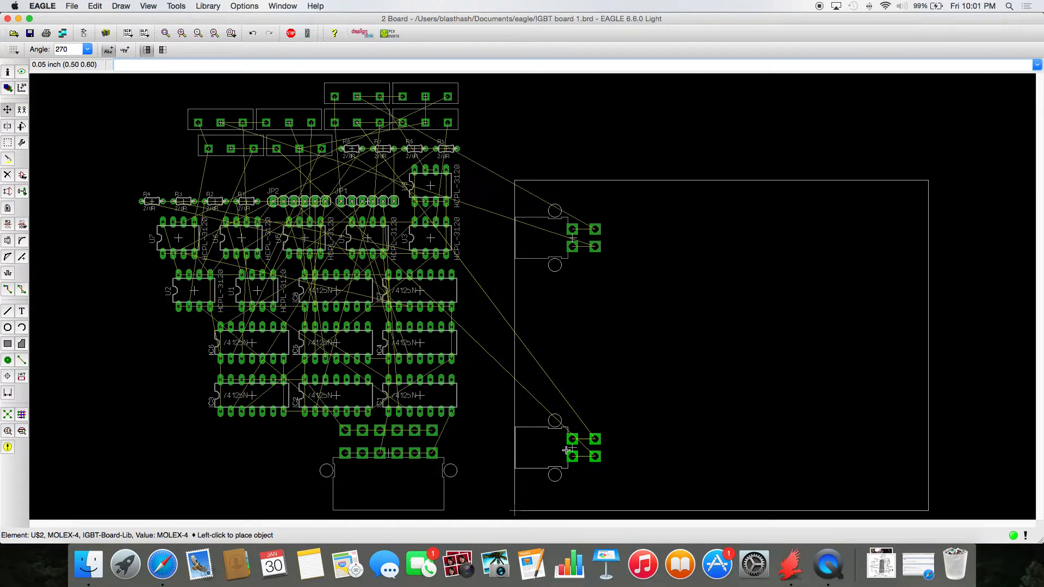
Drop the rotated 12-pin Molex connector U$1 inside the board outline at the left edge
click(564, 455)
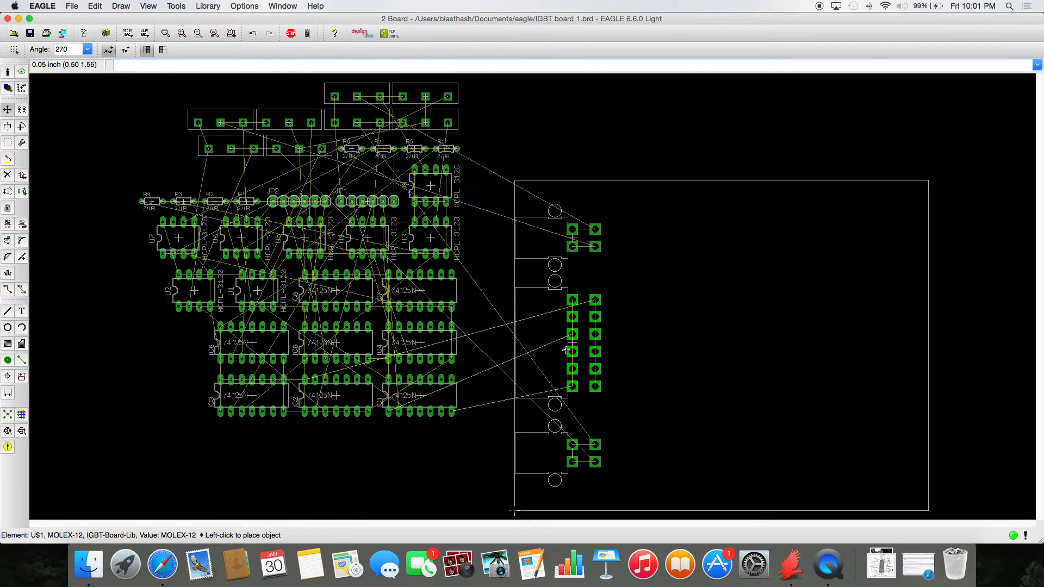
Apply a finer 0.025 inch grid step from the grid settings
click(148, 7)
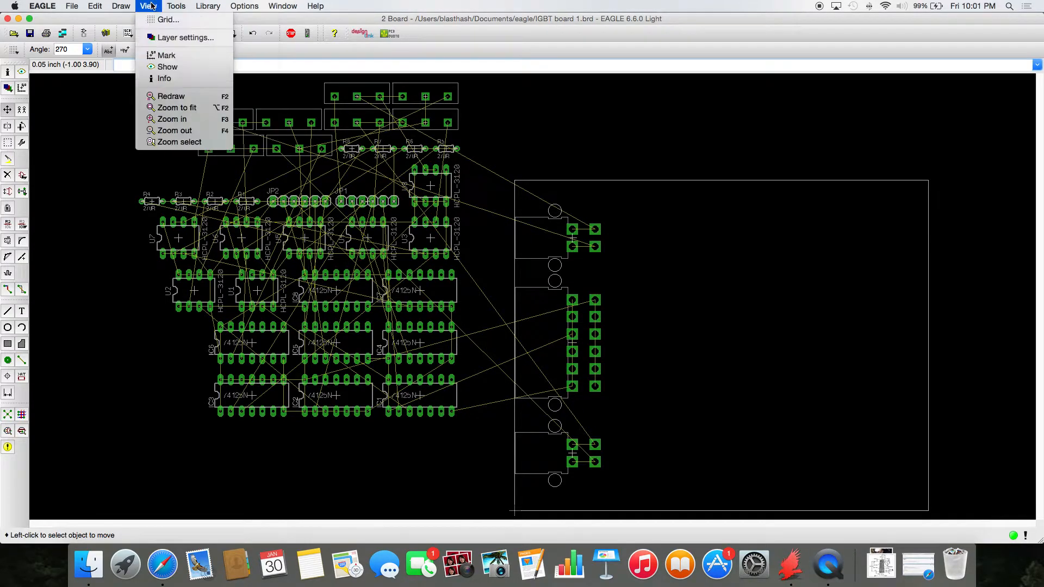
click(168, 19)
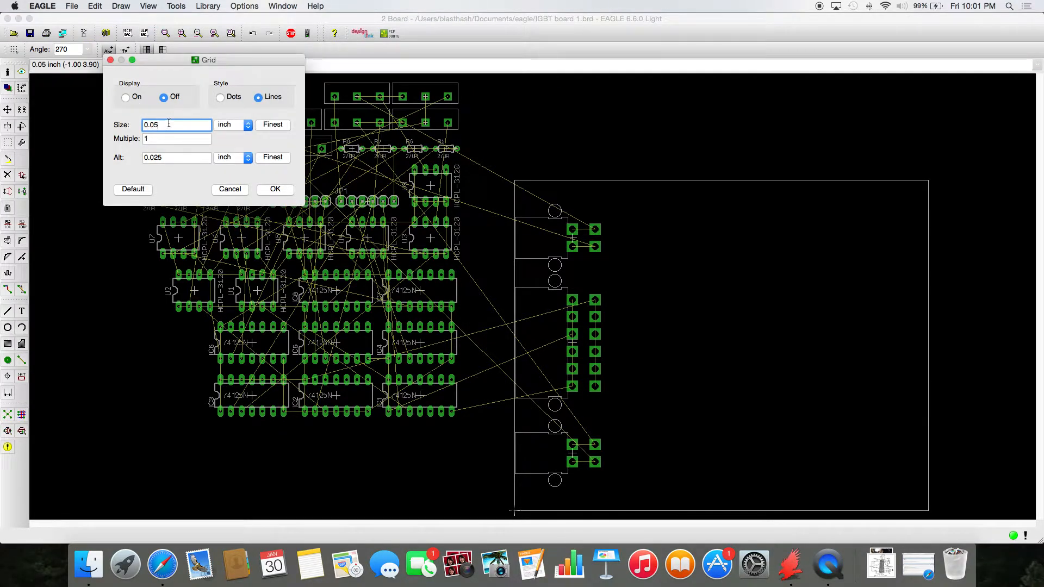
click(274, 190)
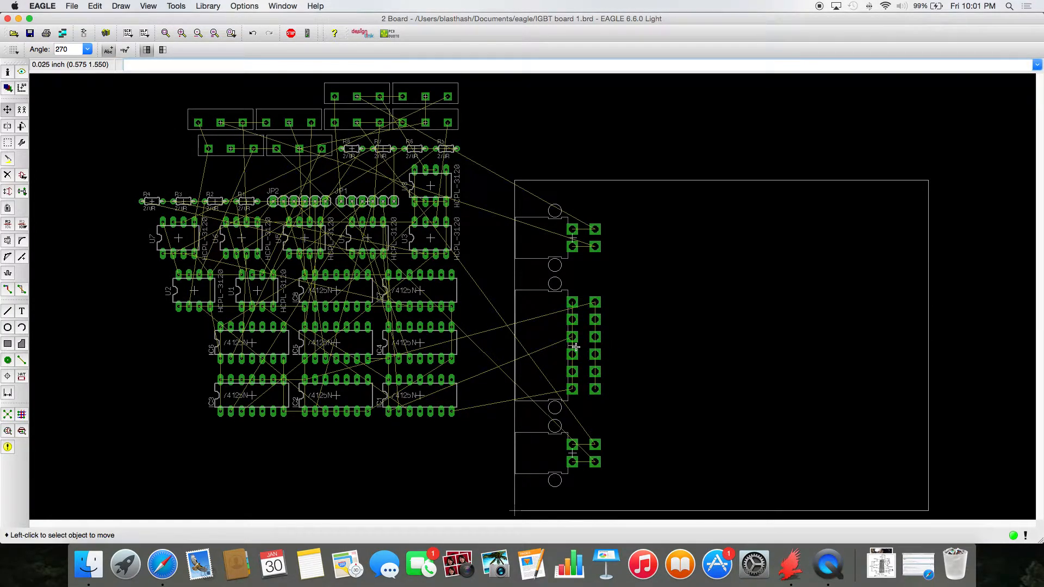
click(121, 7)
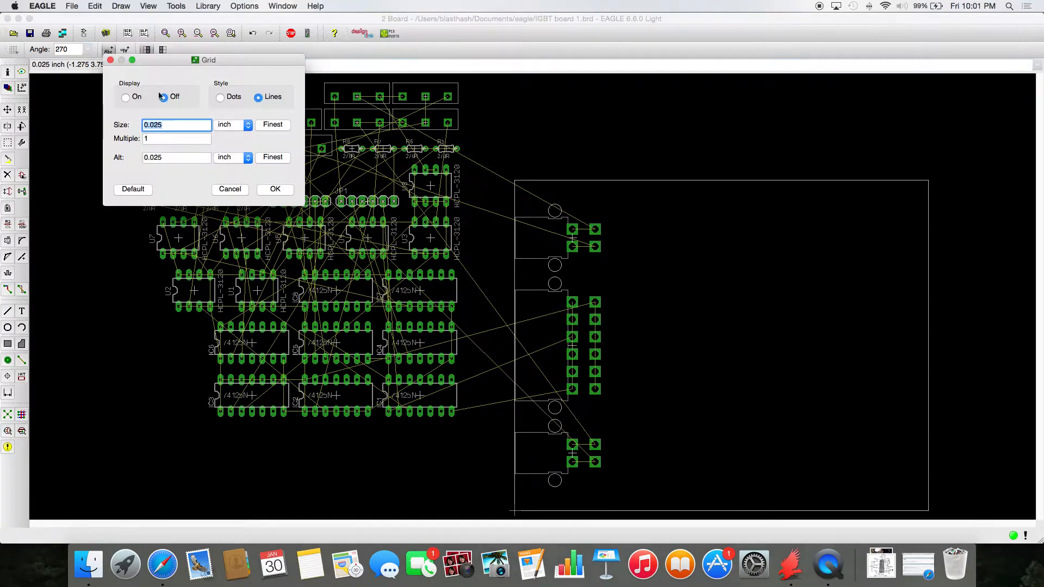
click(275, 189)
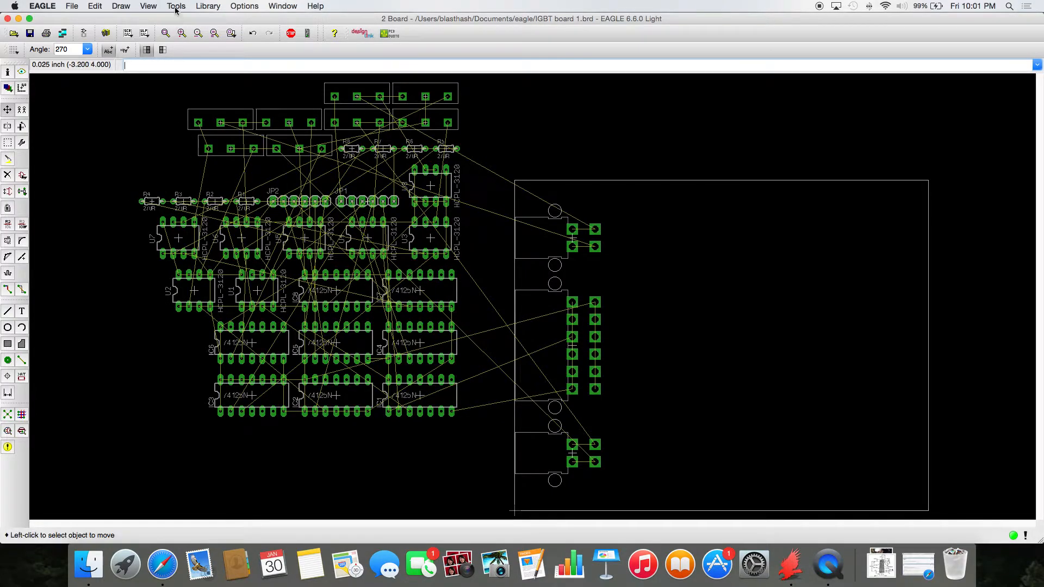
Set the visible board grid to lines at 0.05 inch spacing
click(148, 7)
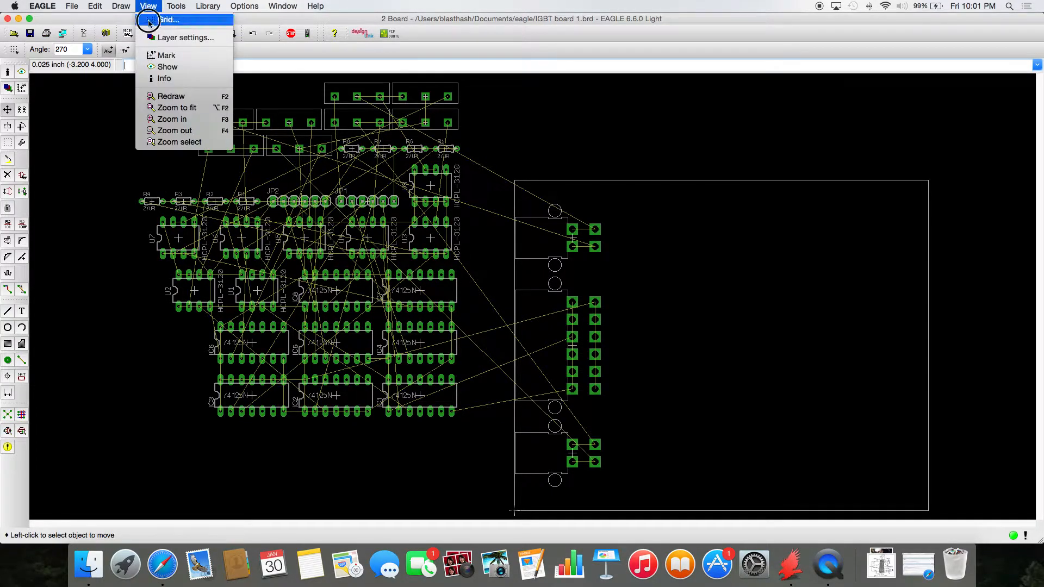
click(167, 20)
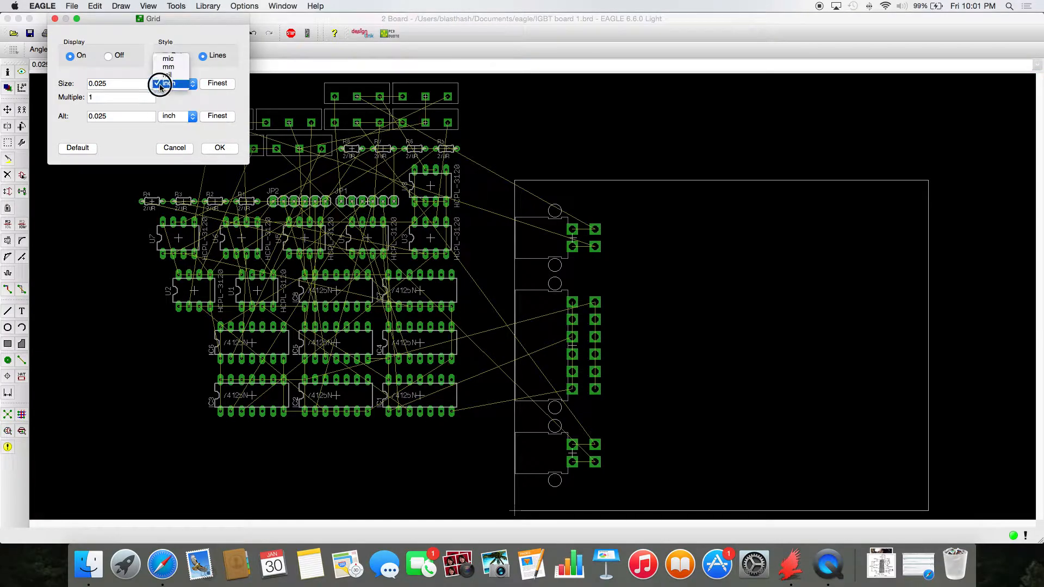
click(176, 84)
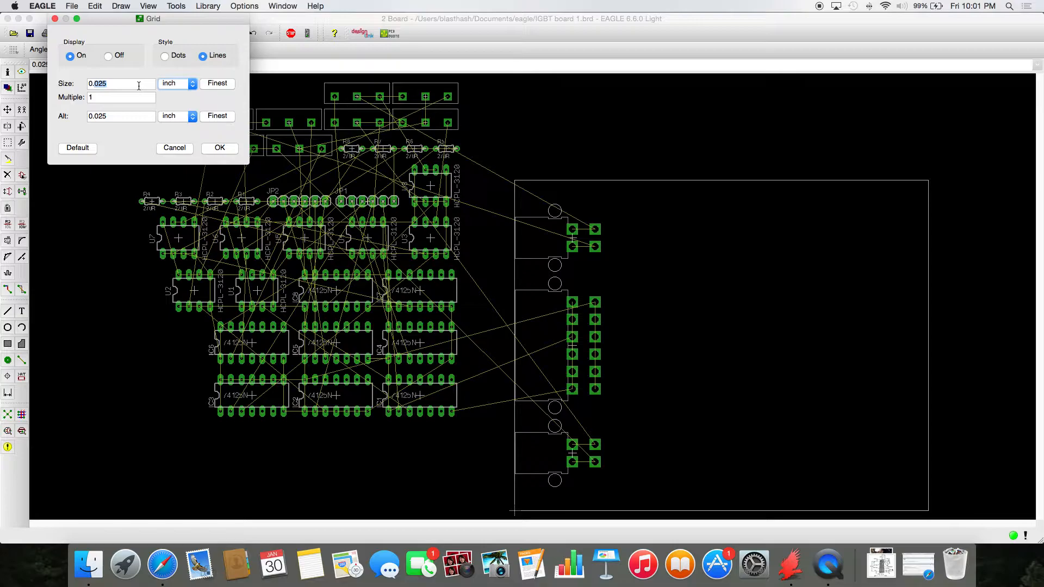
click(120, 83)
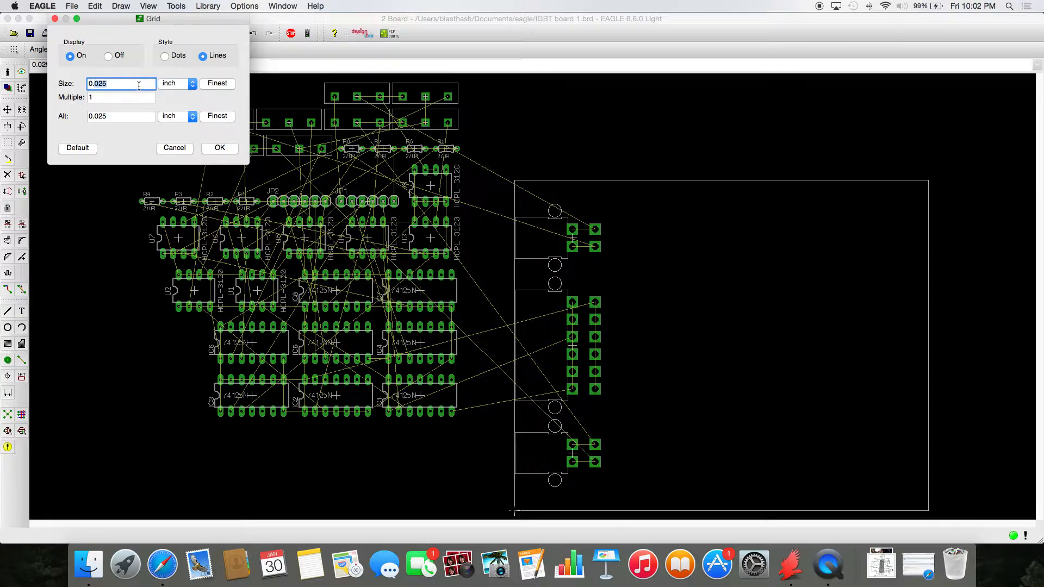
text(0.05)
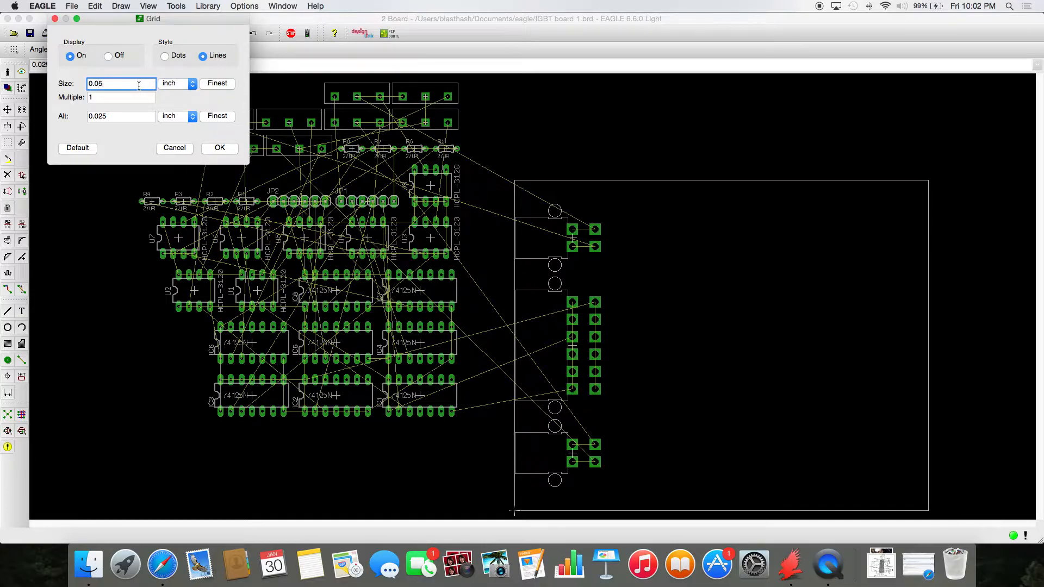
click(219, 147)
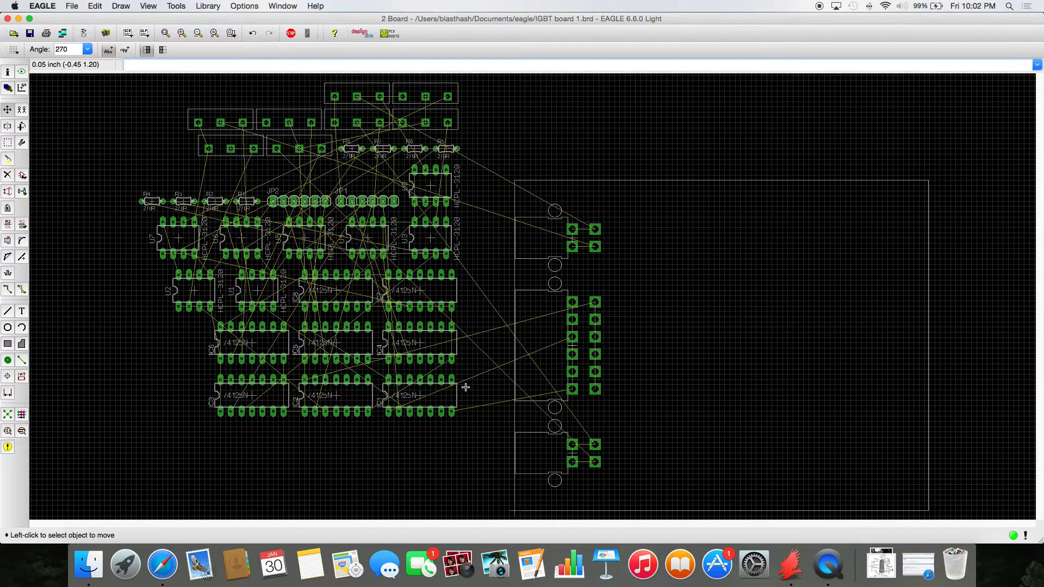
mouse_move(257, 333)
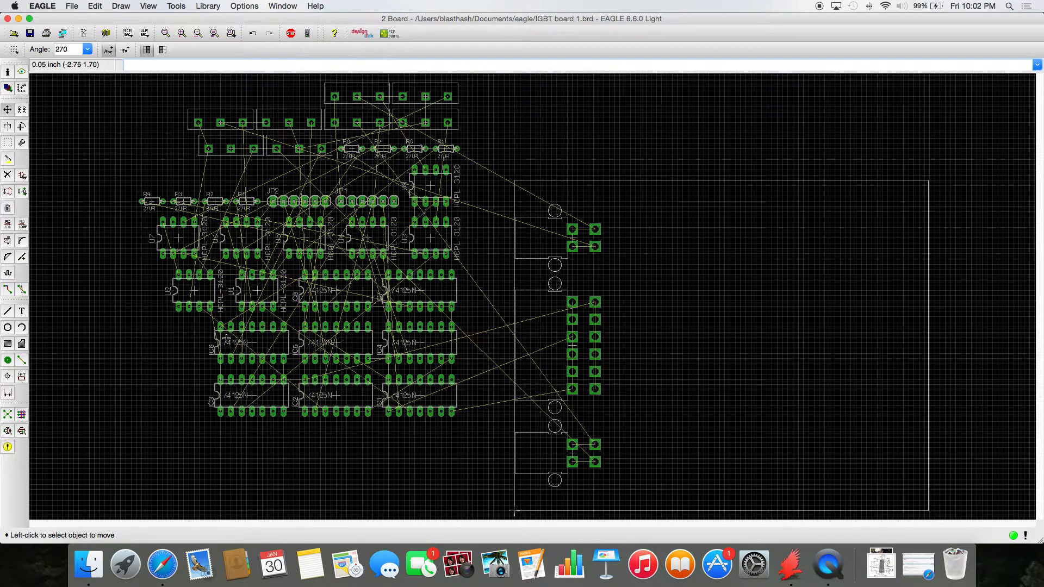
mouse_move(279, 304)
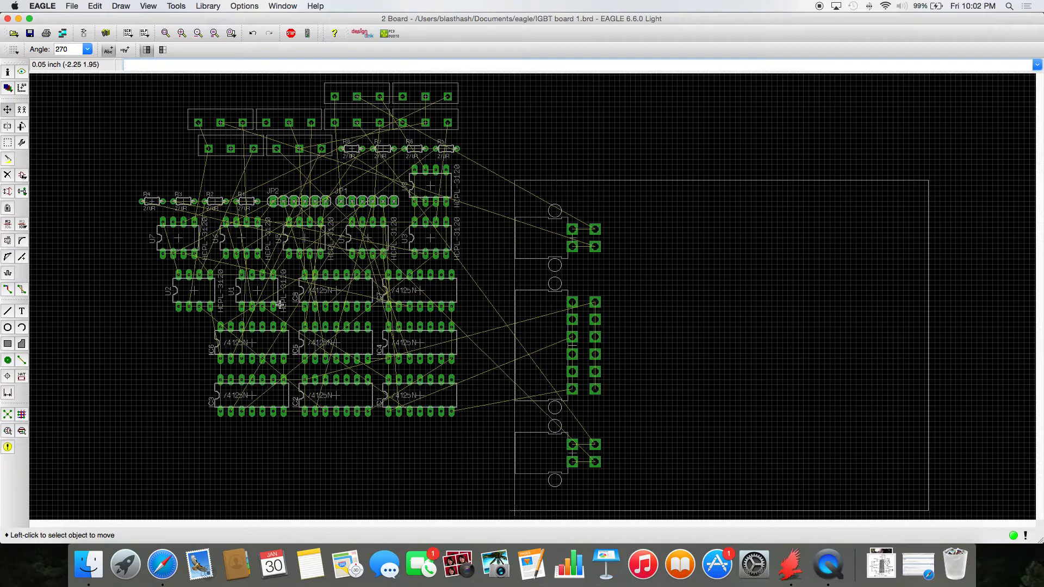
mouse_move(289, 359)
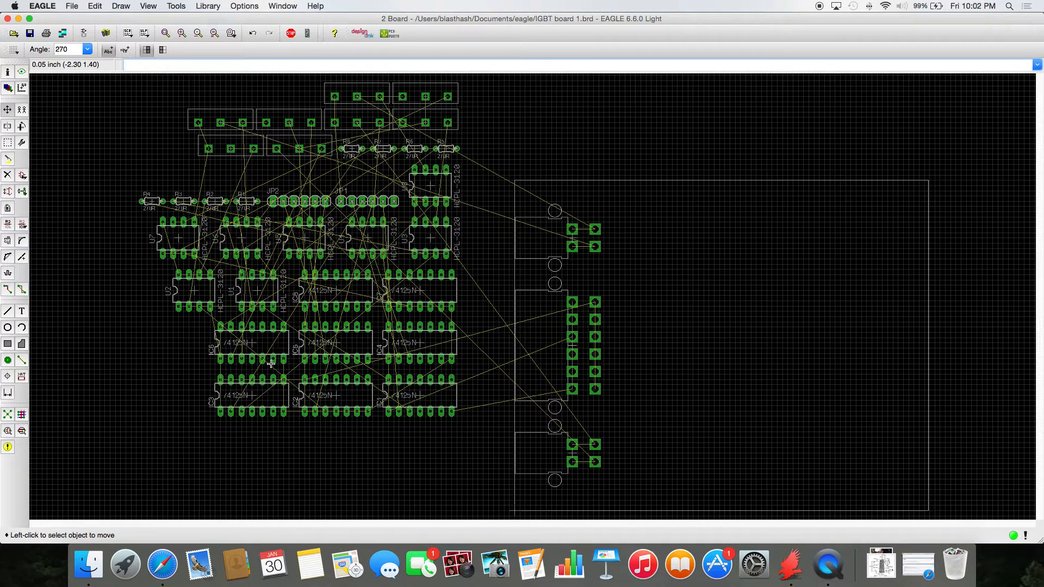
mouse_move(38, 123)
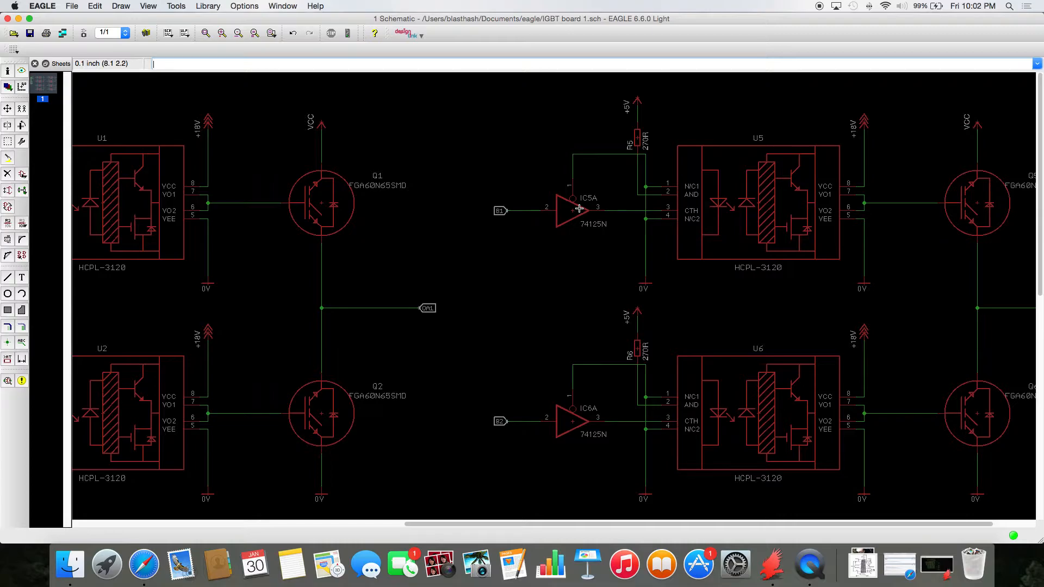
mouse_move(613, 215)
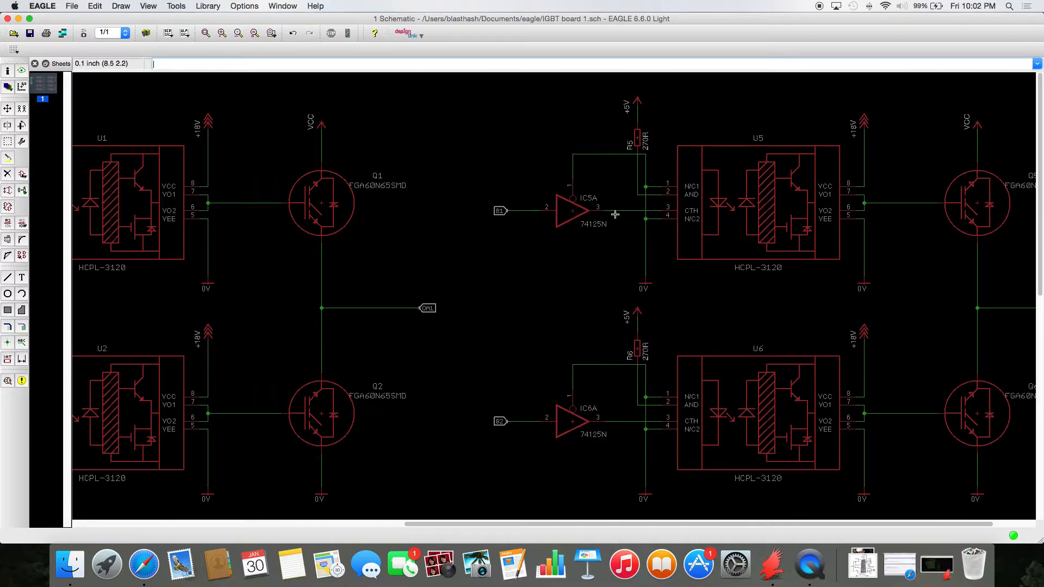
mouse_move(575, 214)
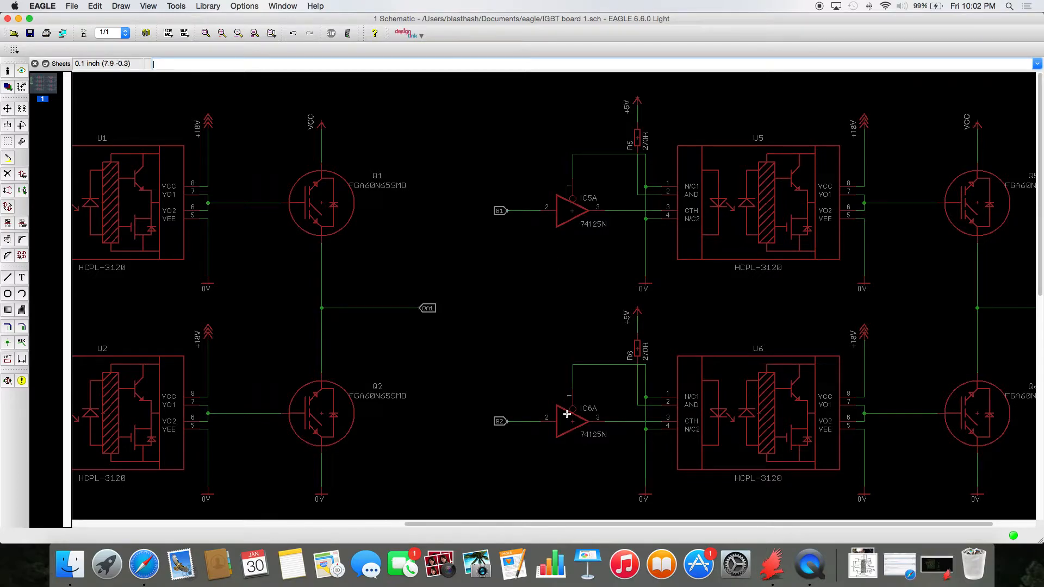
mouse_move(569, 417)
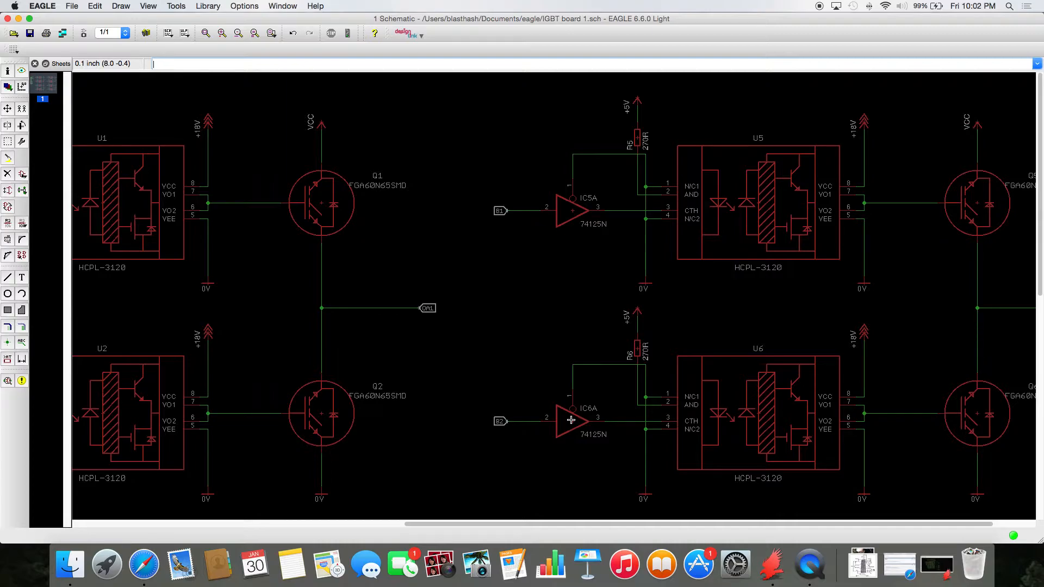
mouse_move(569, 435)
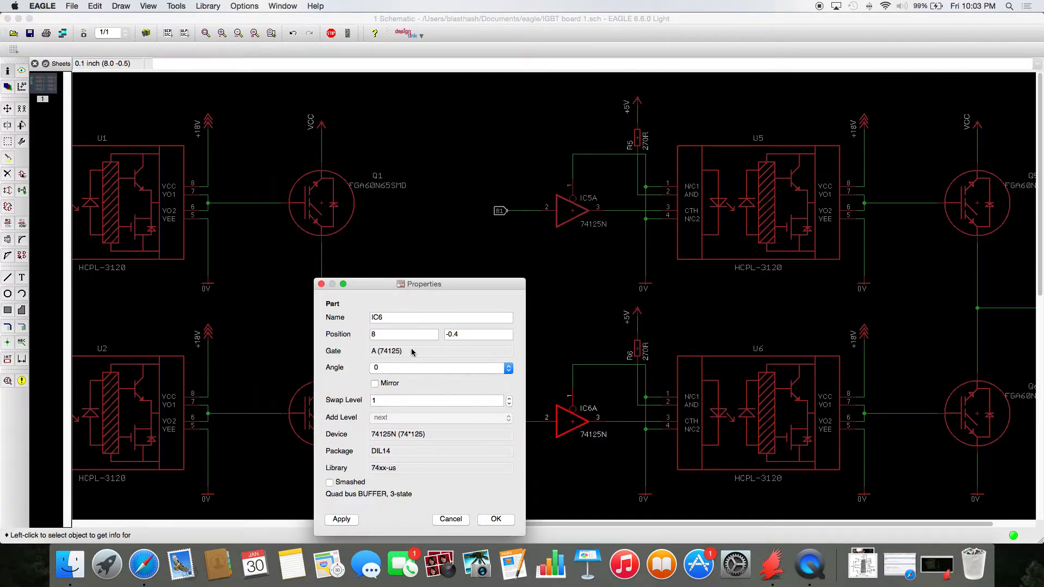
Rename IC6 to IC5 in its properties; dismiss the duplicate-name warning
click(440, 317)
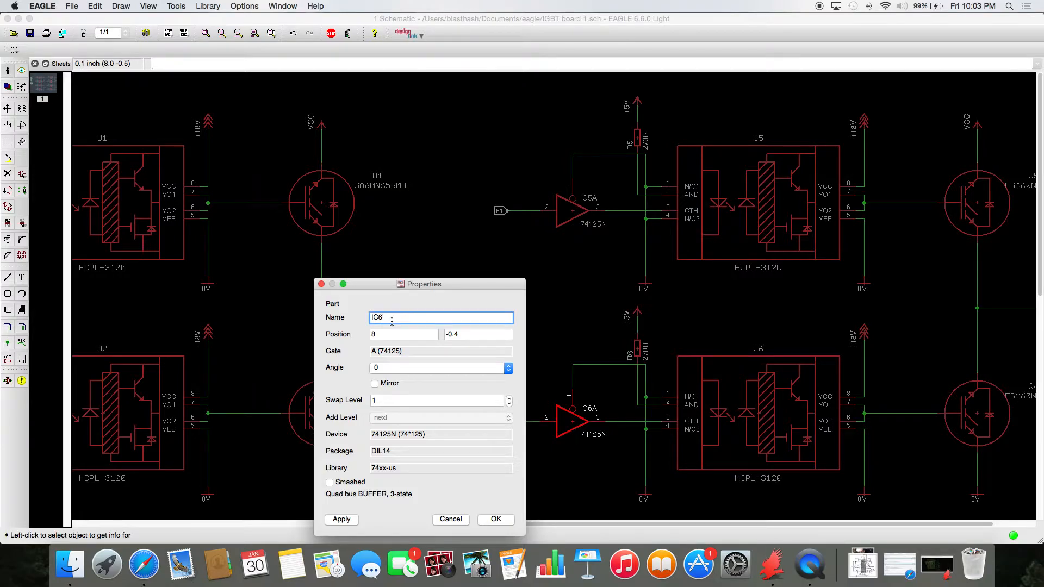
text(IC5)
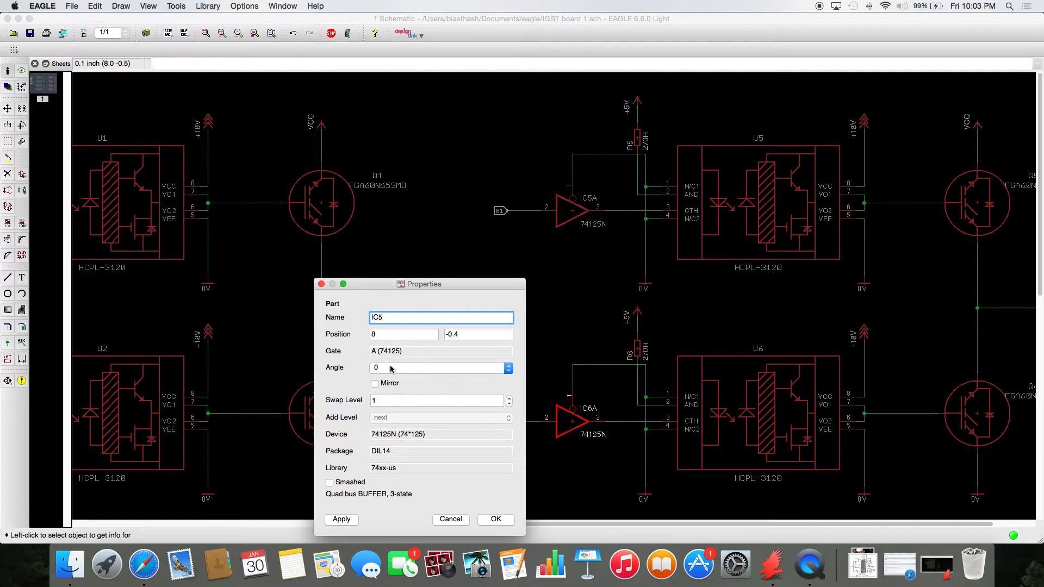
click(386, 352)
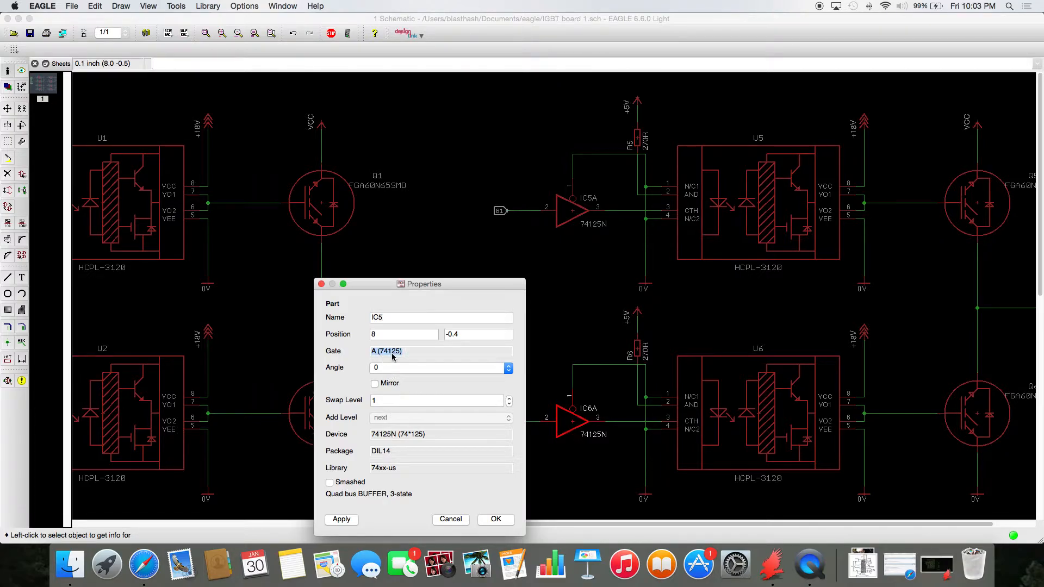
click(340, 518)
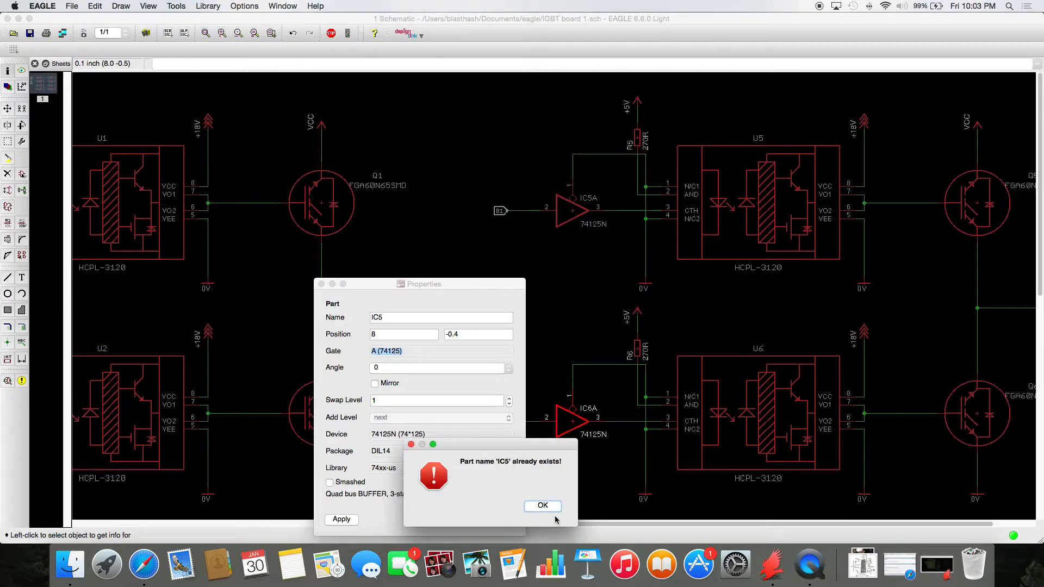
click(541, 506)
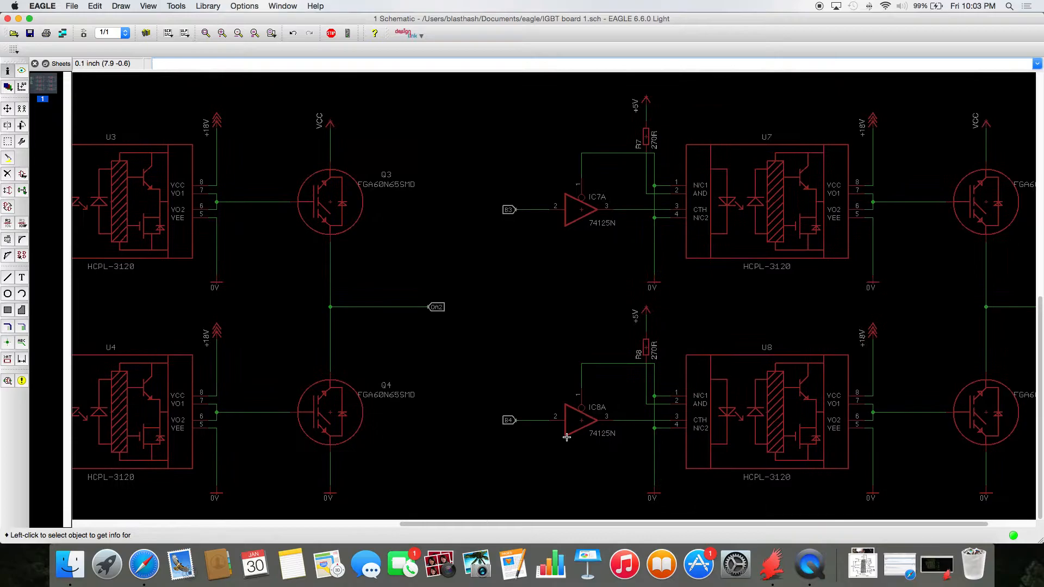
Scroll down through the schematic past the buffer gates feeding the HCPL-3120 drivers
scroll(down, 3)
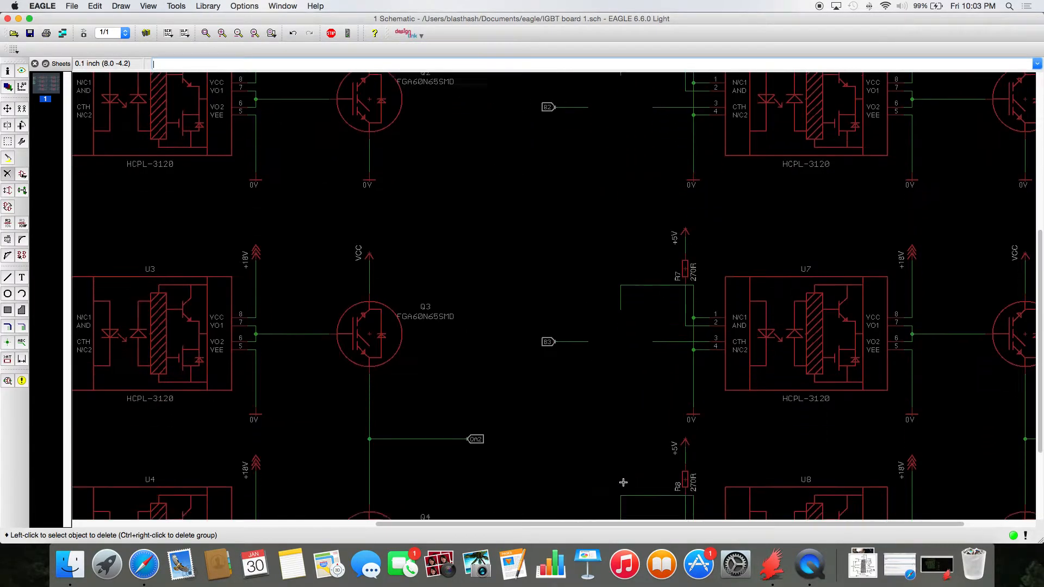
scroll(down, 3)
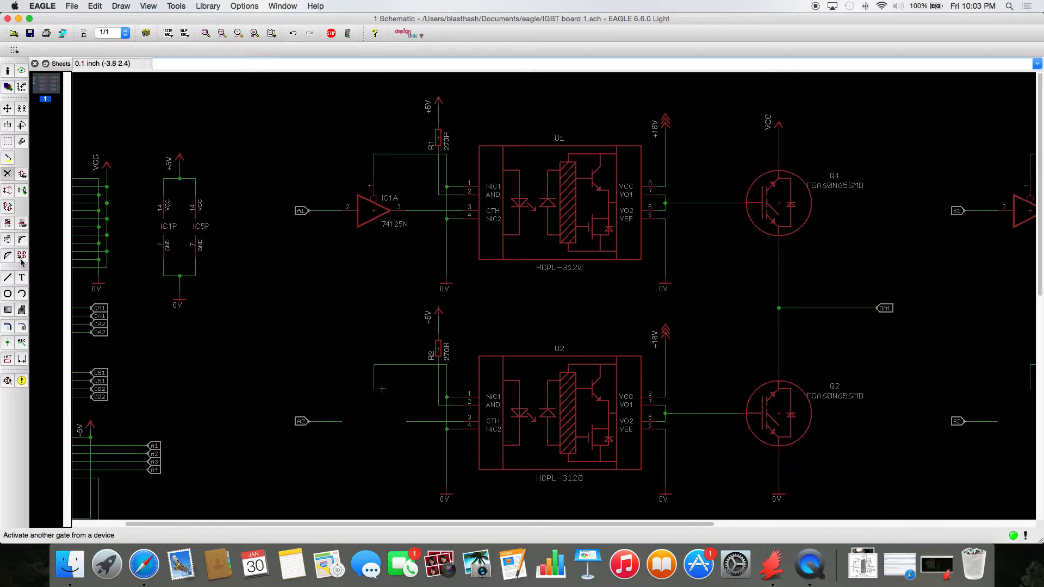
Place IC1 buffer gates B and C in front of the U2 and U3 driver inputs
click(374, 212)
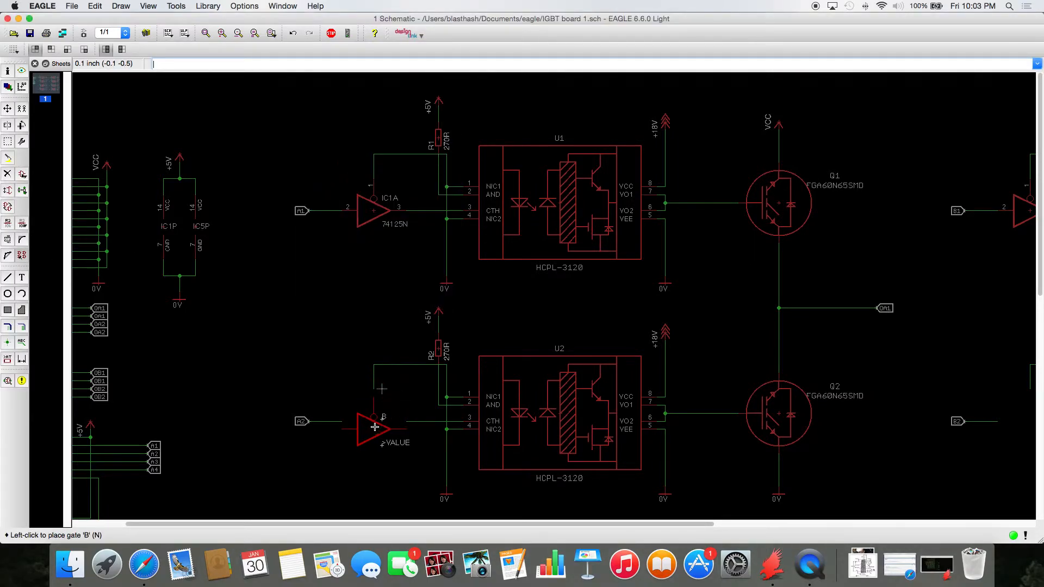
click(375, 427)
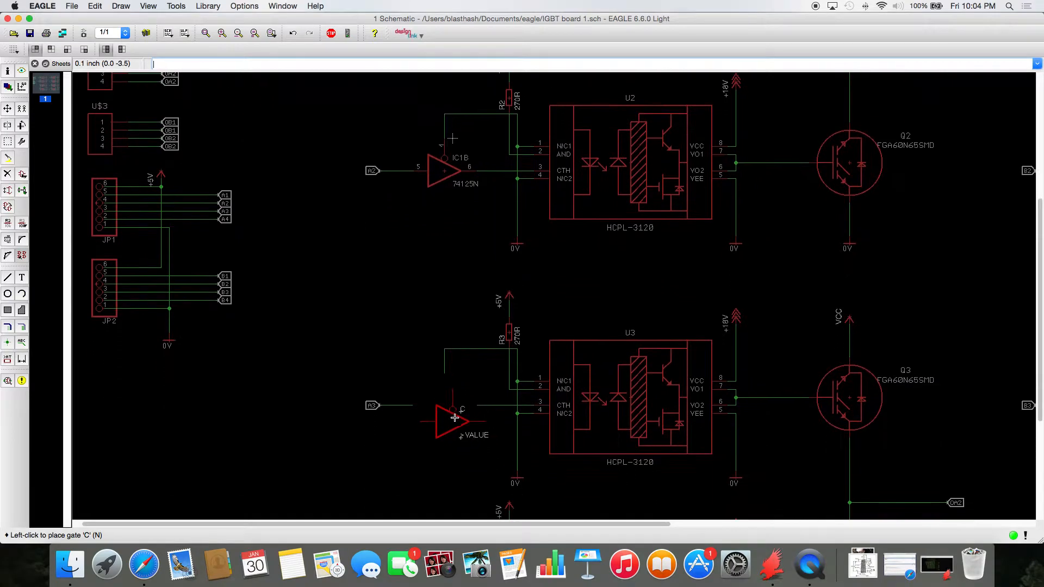
click(455, 418)
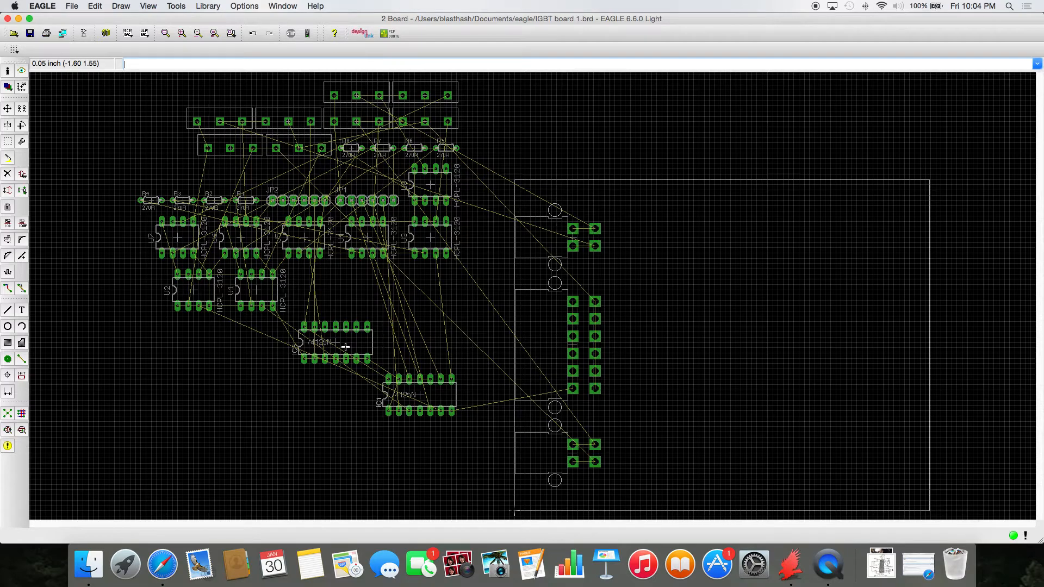
mouse_move(342, 343)
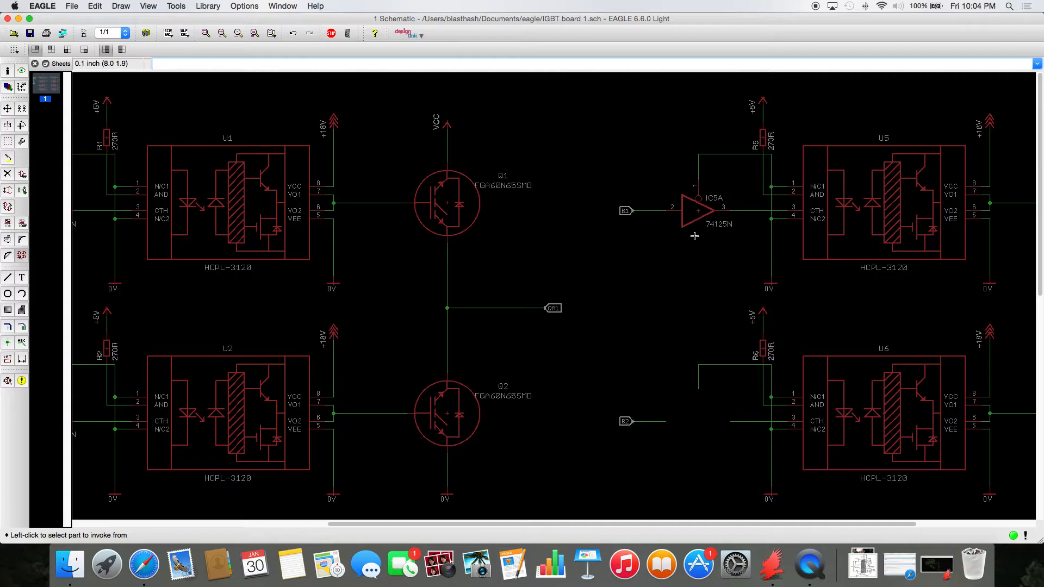
Invoke IC5 gates B and C ahead of U6 and U7, then finish adding gates
click(695, 208)
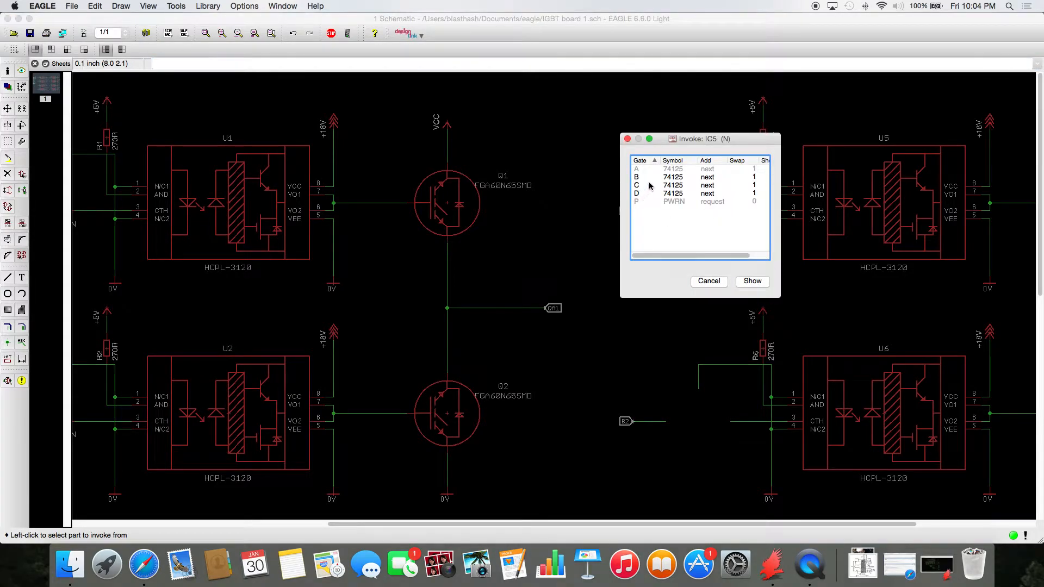
click(751, 281)
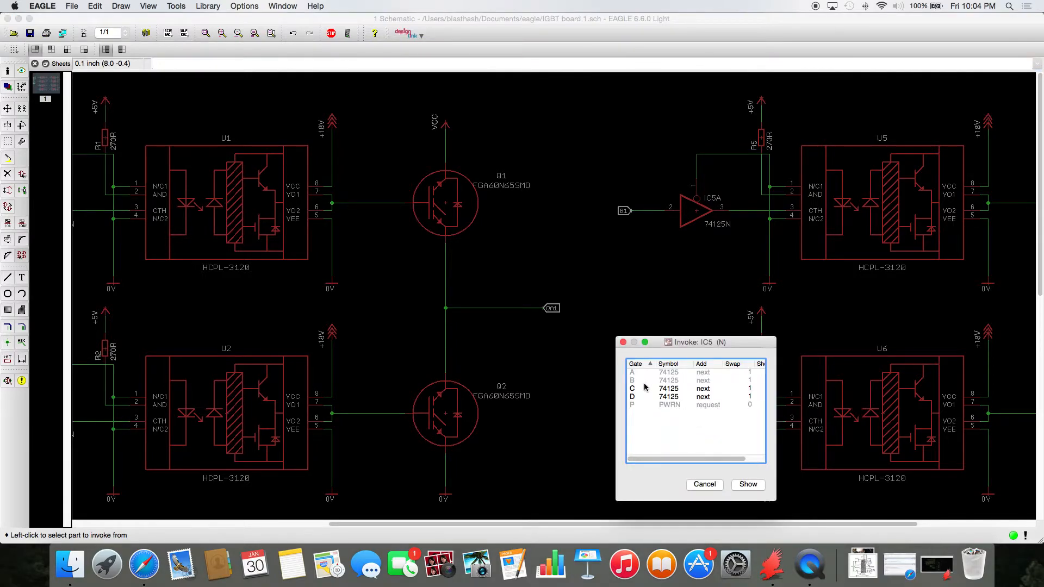
click(747, 484)
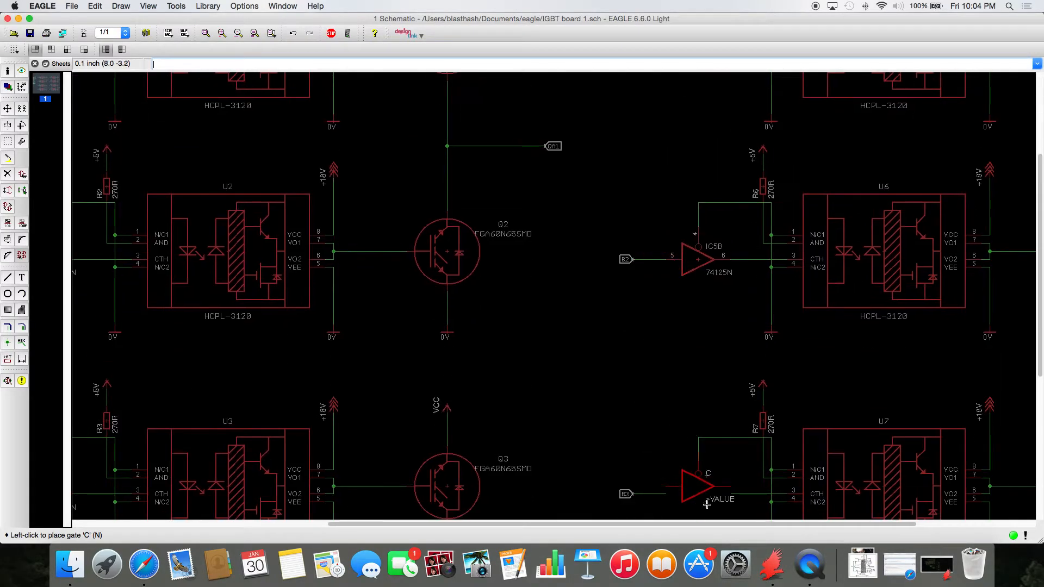
click(699, 480)
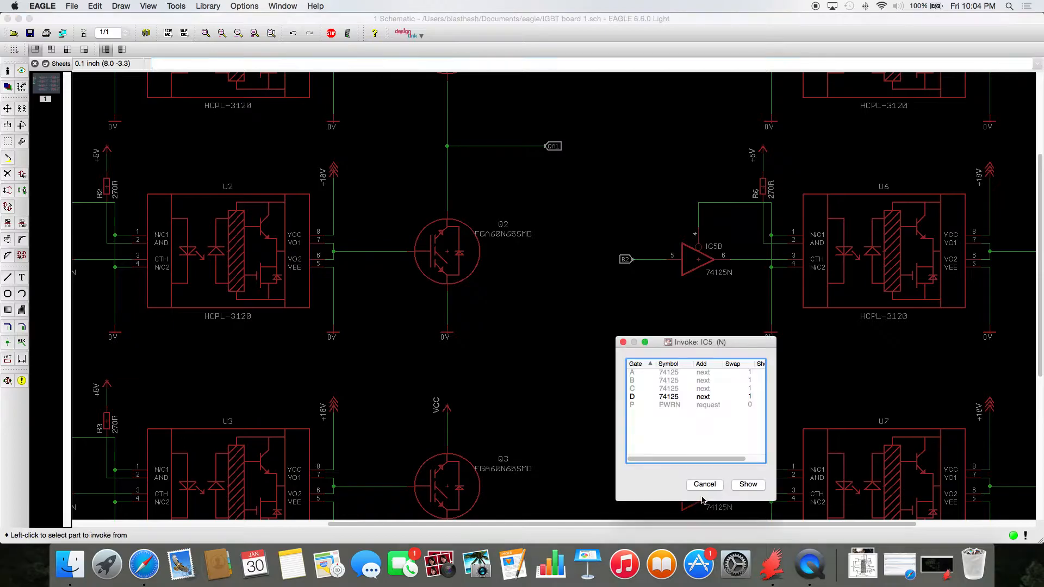
click(746, 484)
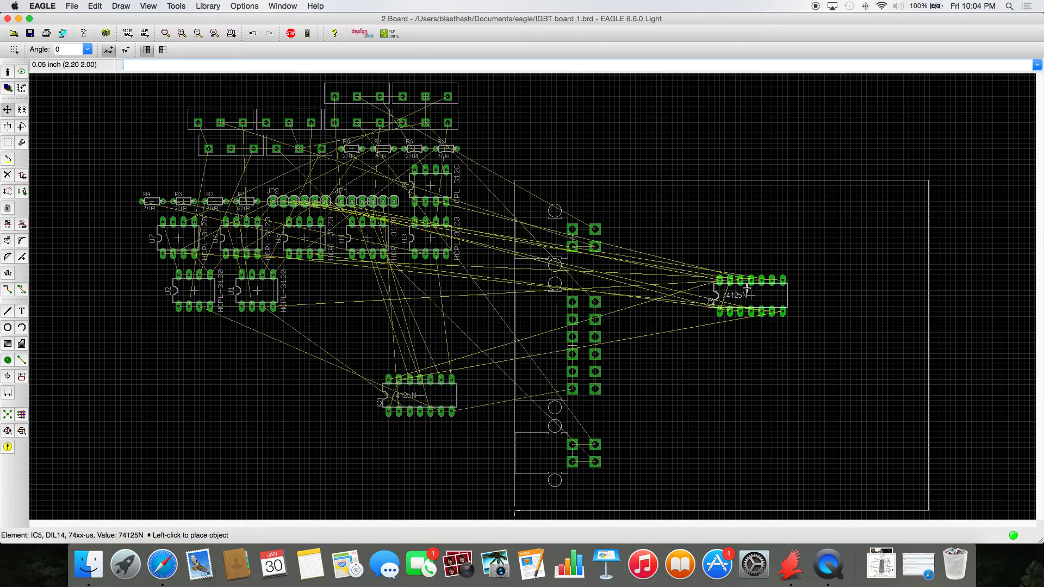
Drag the IC5 74125N chip inside the board outline along its right side
drag(746, 292, 850, 232)
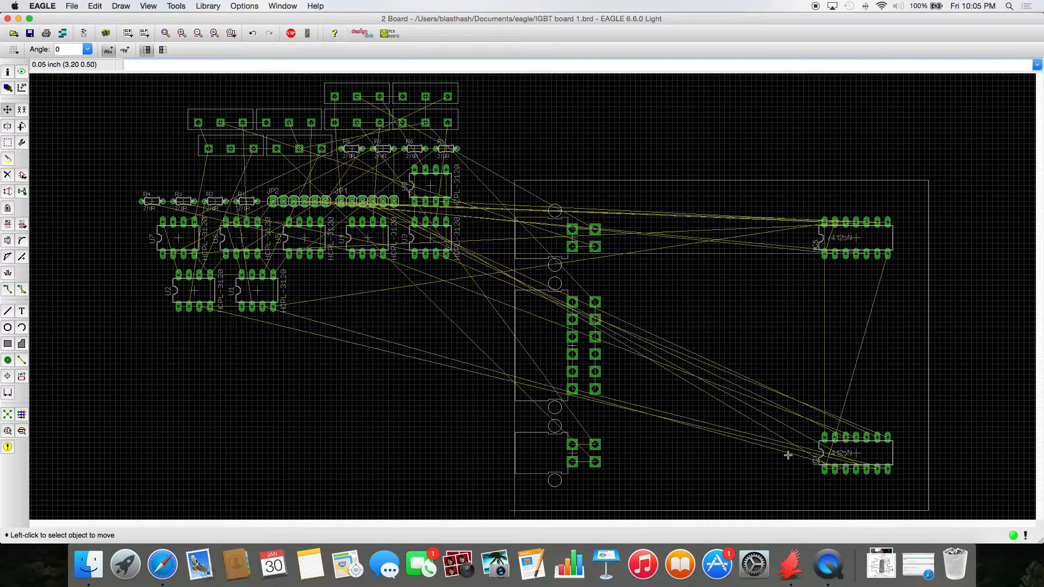
mouse_move(461, 319)
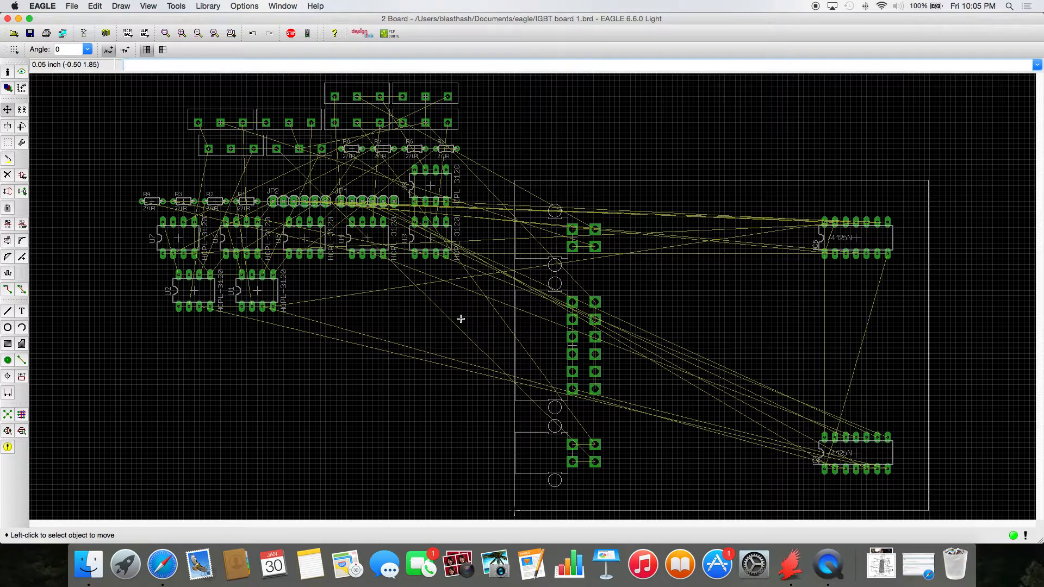
mouse_move(457, 317)
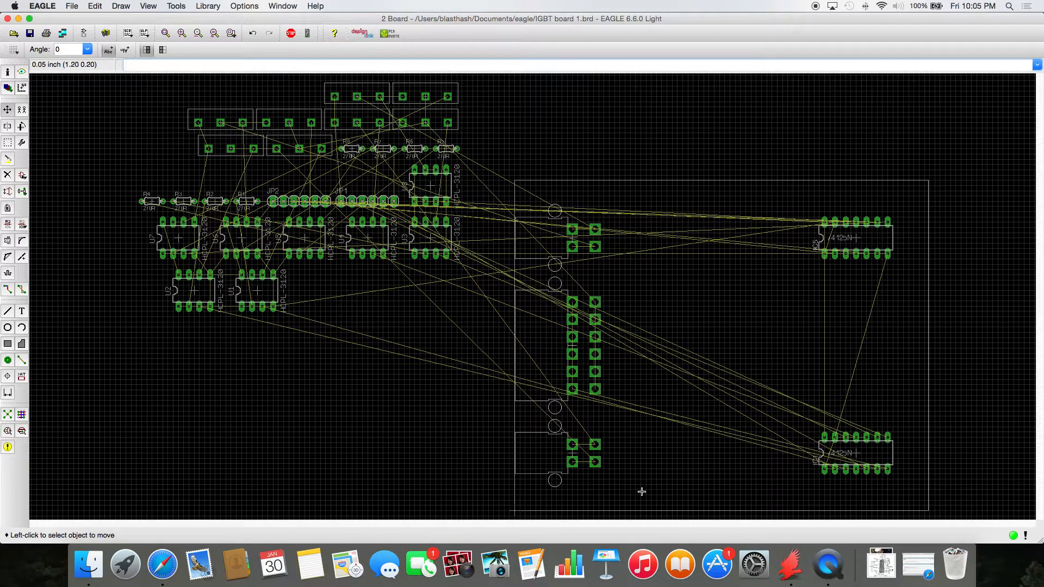
mouse_move(690, 322)
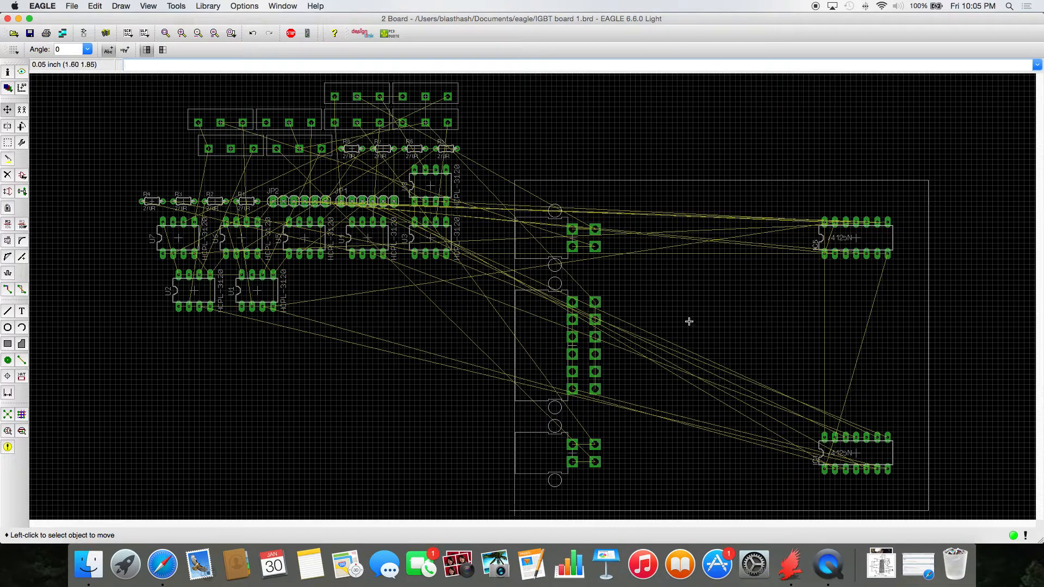
mouse_move(563, 288)
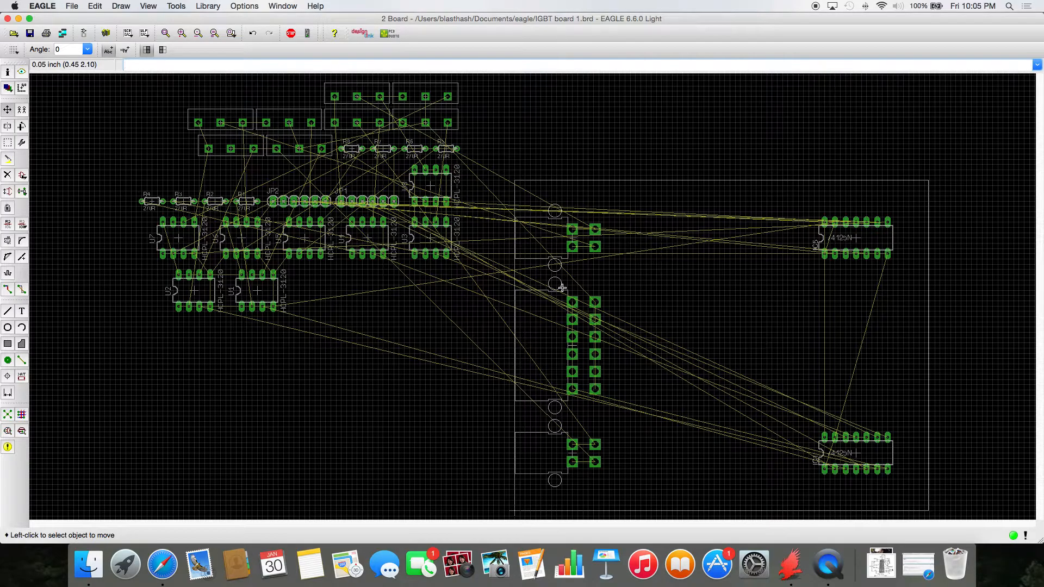
mouse_move(484, 254)
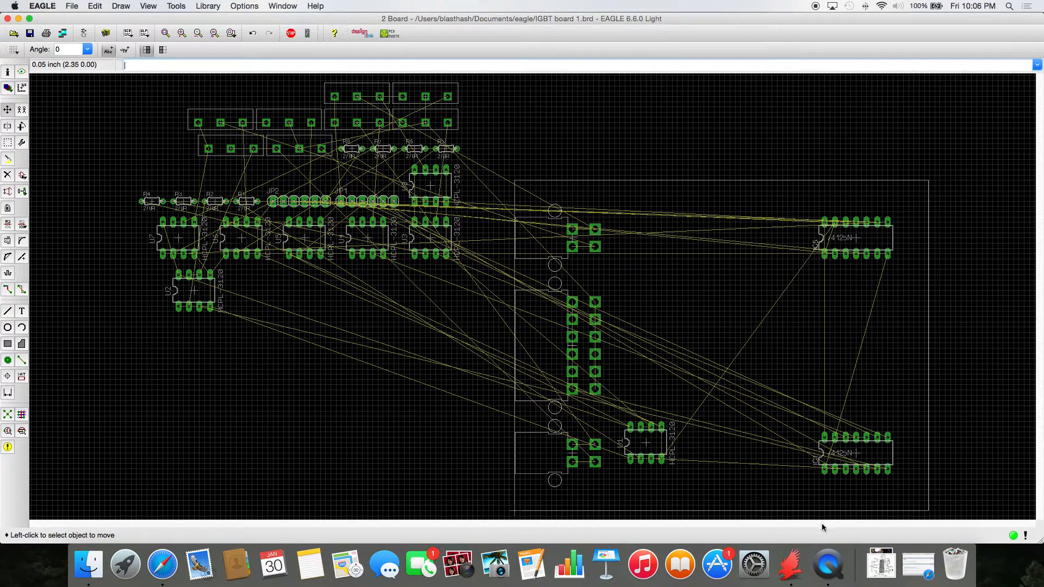
mouse_move(683, 445)
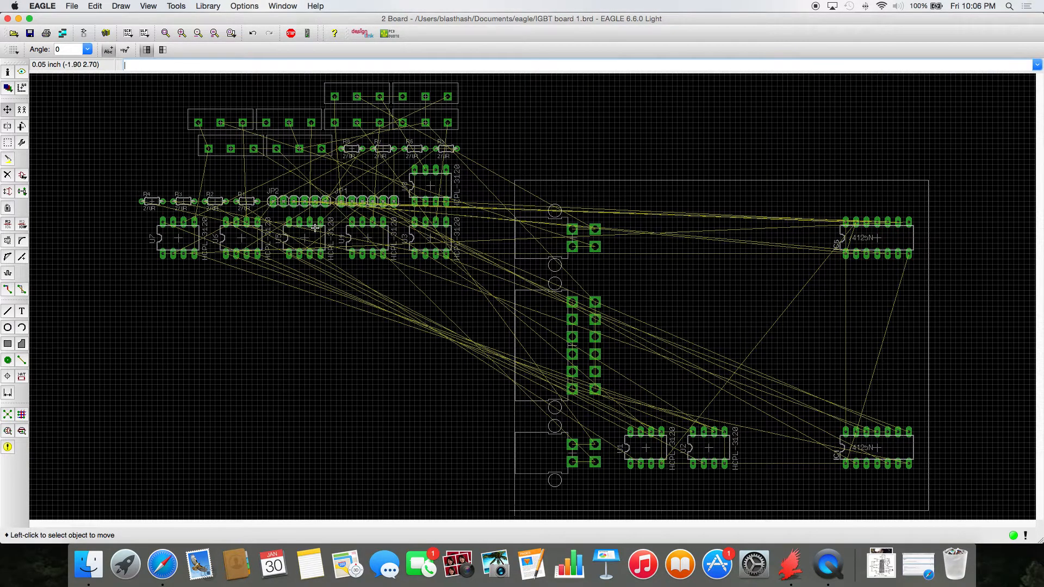
mouse_move(390, 245)
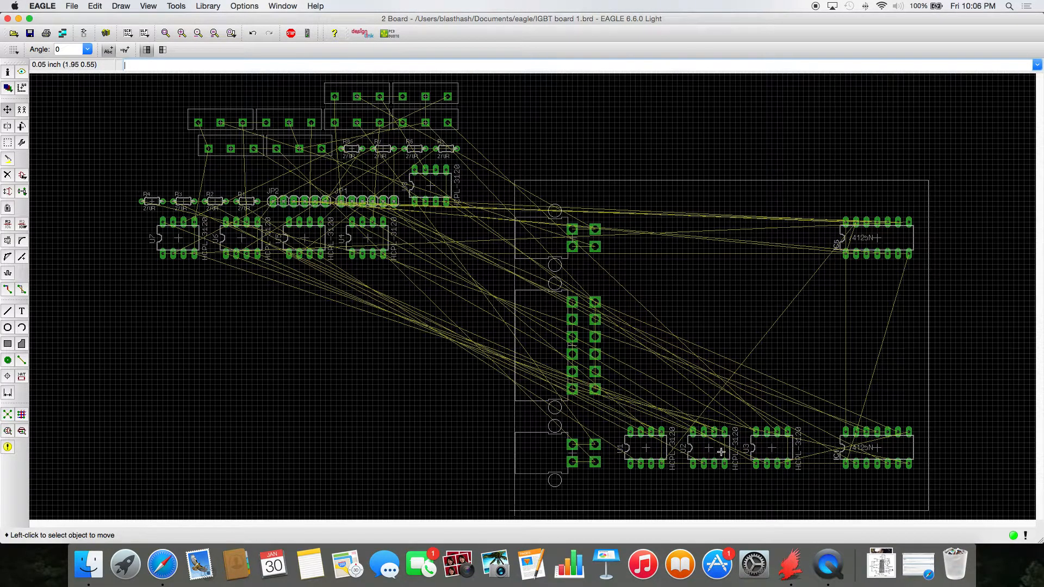
mouse_move(658, 450)
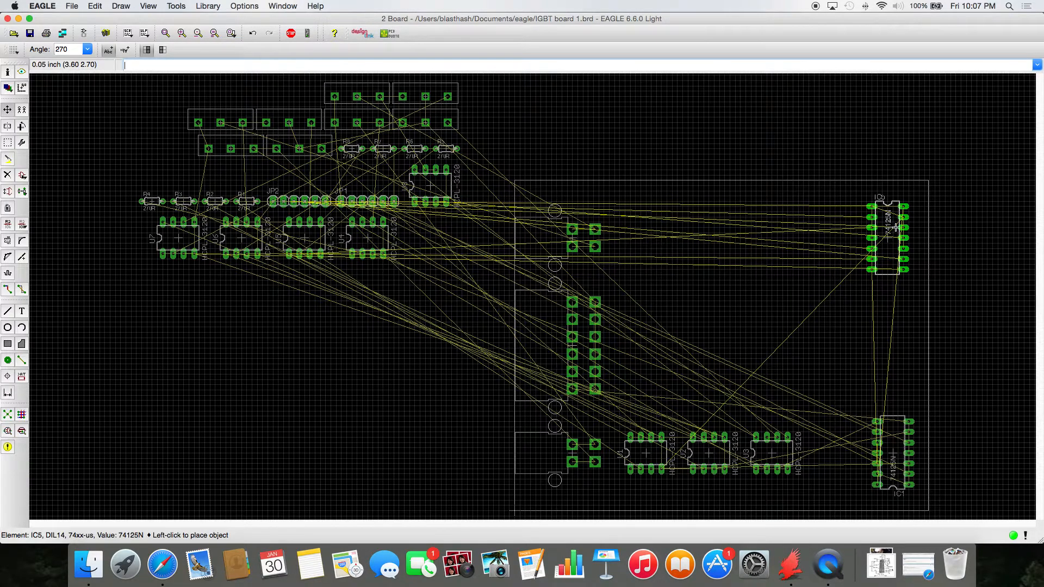
Set the upper 74125N buffer chip down upright at the board's right edge
click(892, 236)
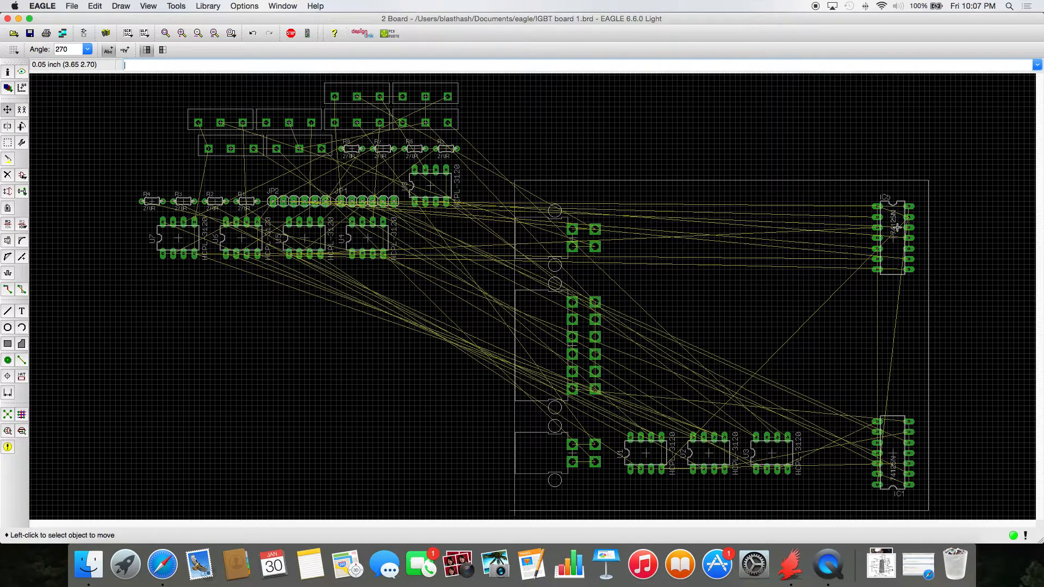
mouse_move(364, 245)
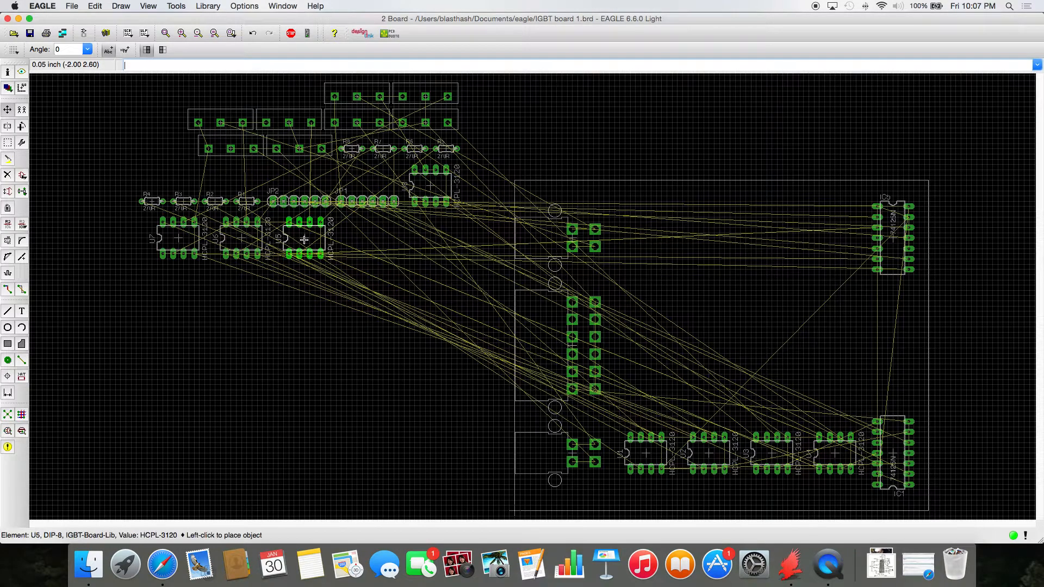
Add U5 to the bottom HCPL-3120 row and start the top row inside the outline
drag(307, 239, 643, 242)
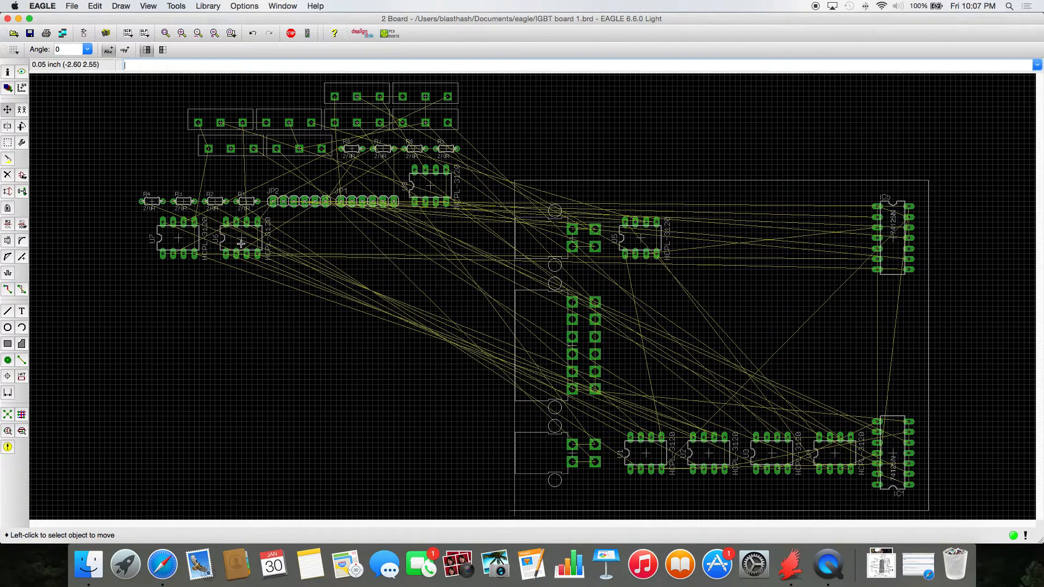
drag(239, 239, 699, 239)
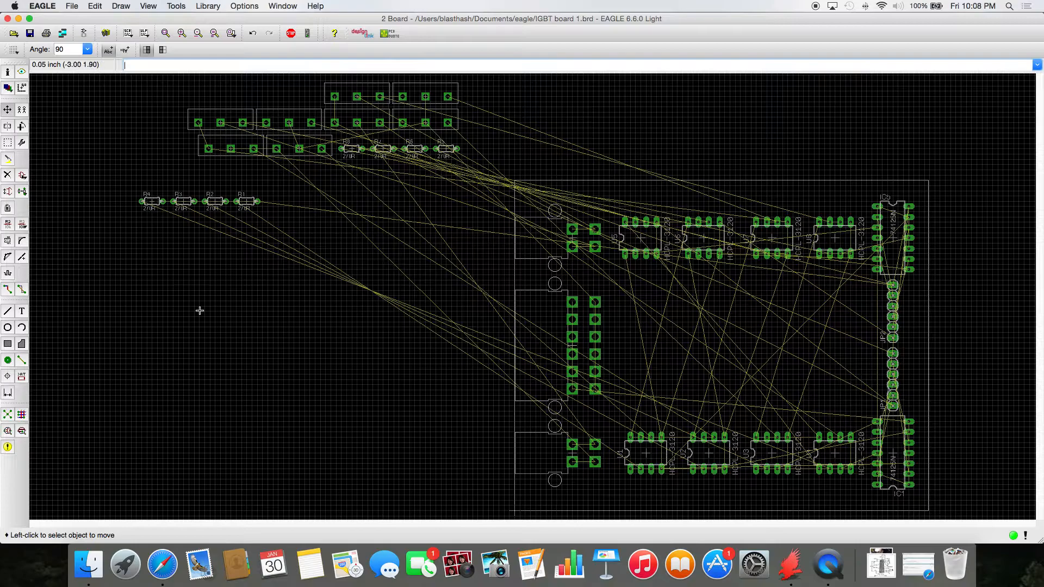
mouse_move(94, 228)
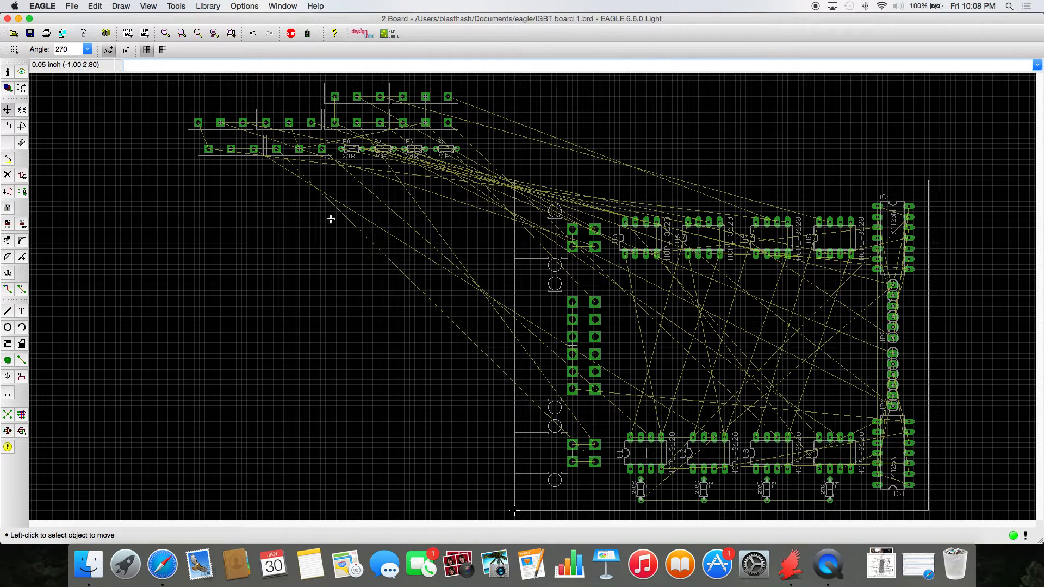
mouse_move(434, 154)
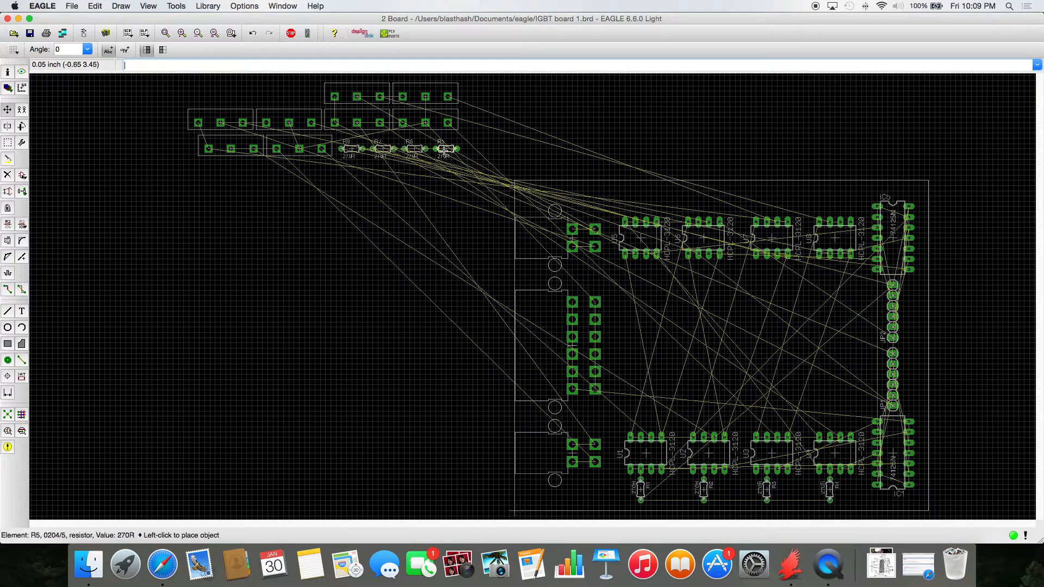
Bring resistor R5 inside the outline and set U7 down turned 180° in the top row
drag(440, 148, 630, 295)
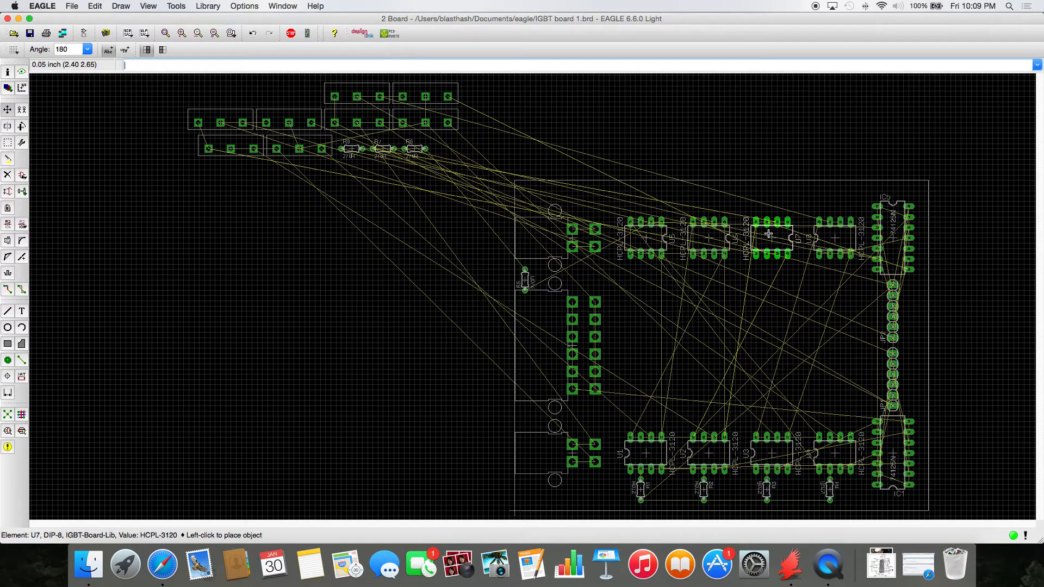
click(769, 236)
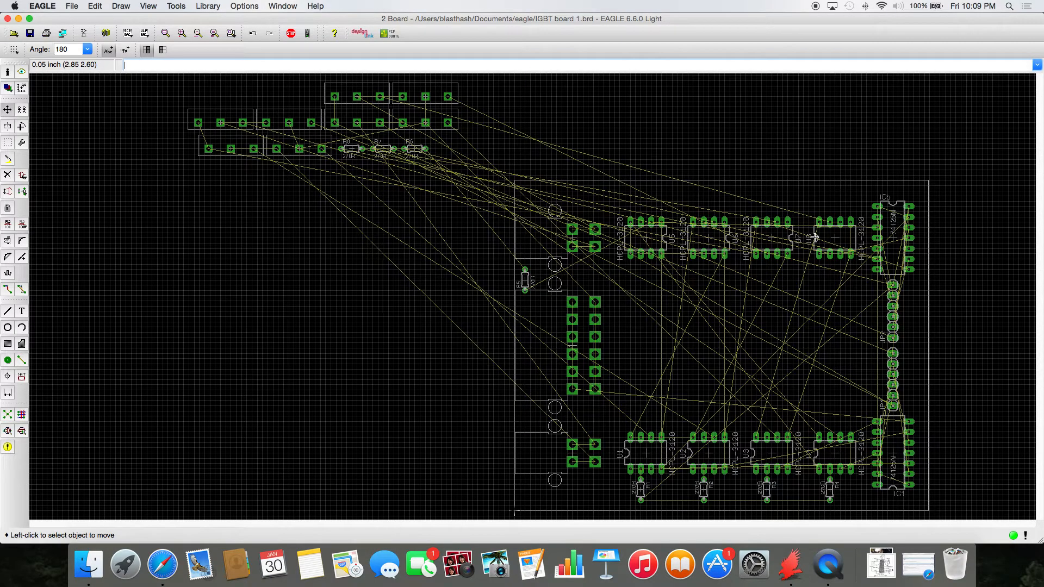
mouse_move(816, 238)
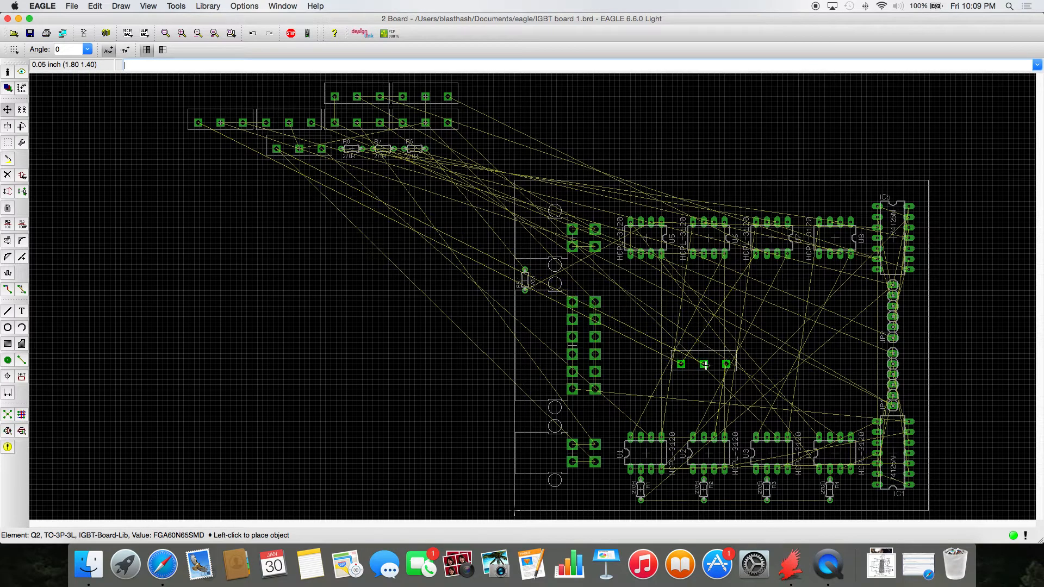
Place Q2 mid-board, stand JP2 at the right edge, line up Q7 in the upper row and pick up Q6
click(712, 381)
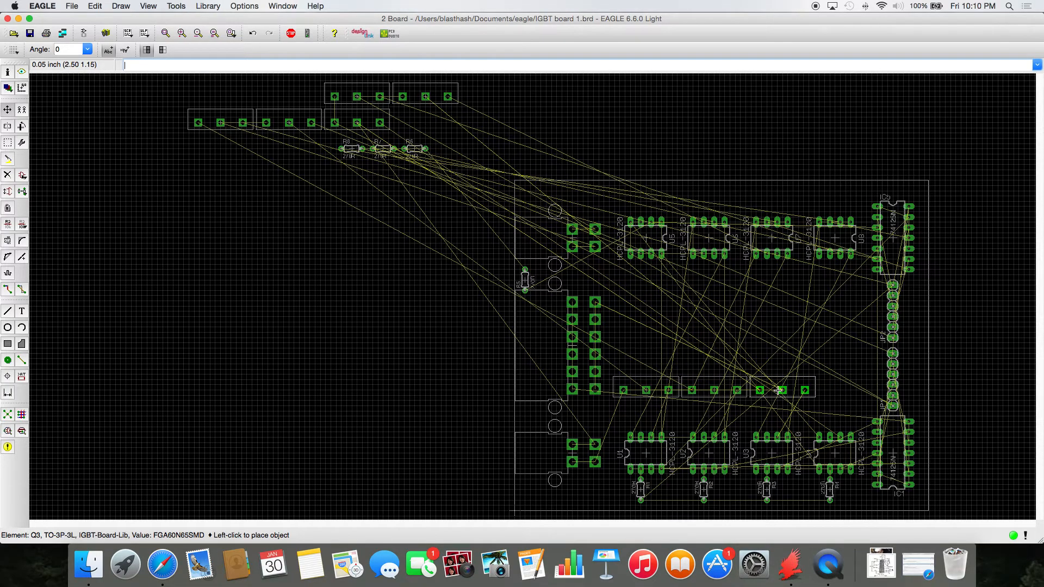
mouse_move(777, 390)
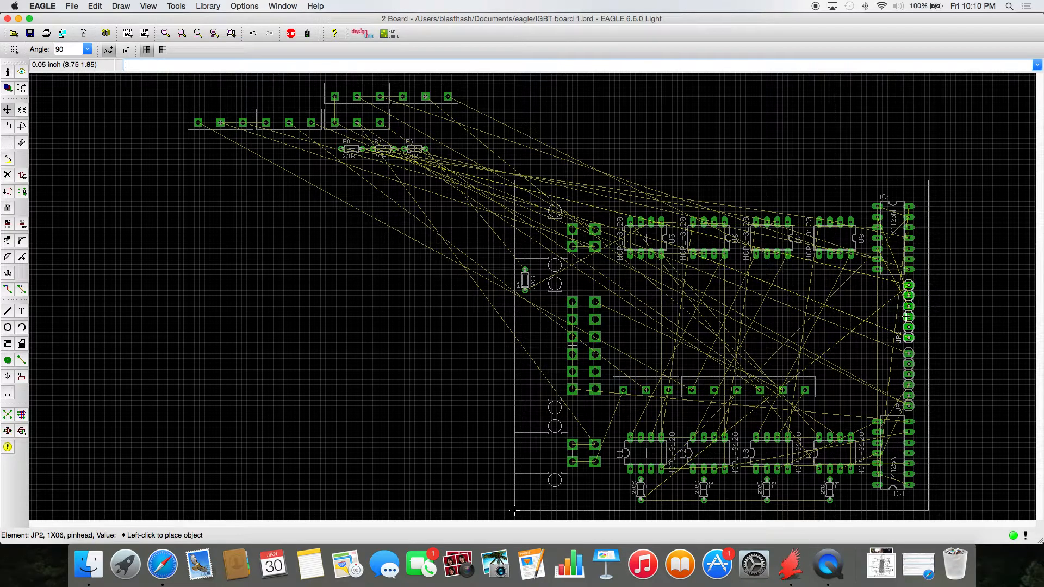
click(432, 94)
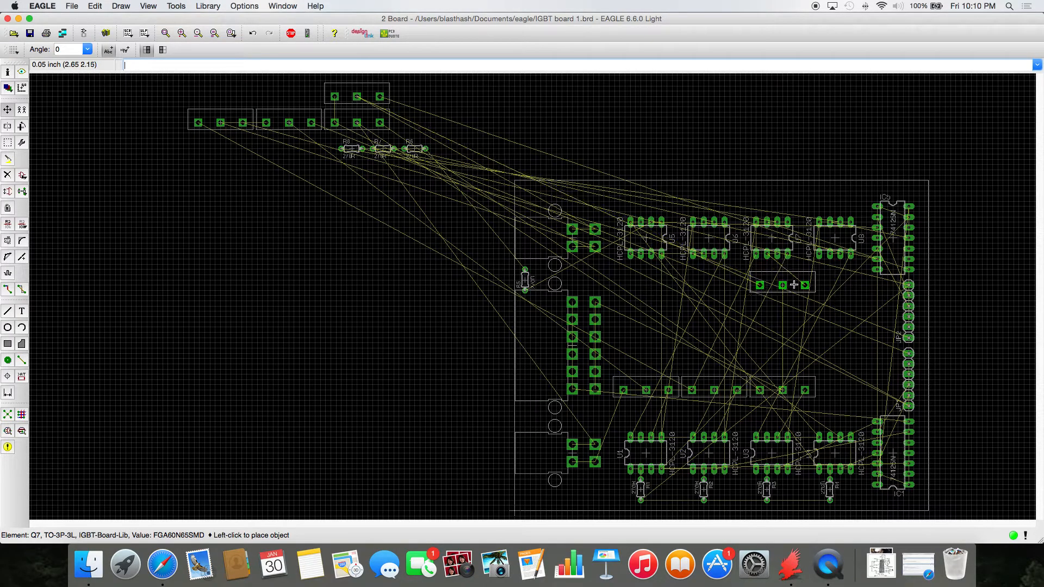
drag(793, 284, 793, 300)
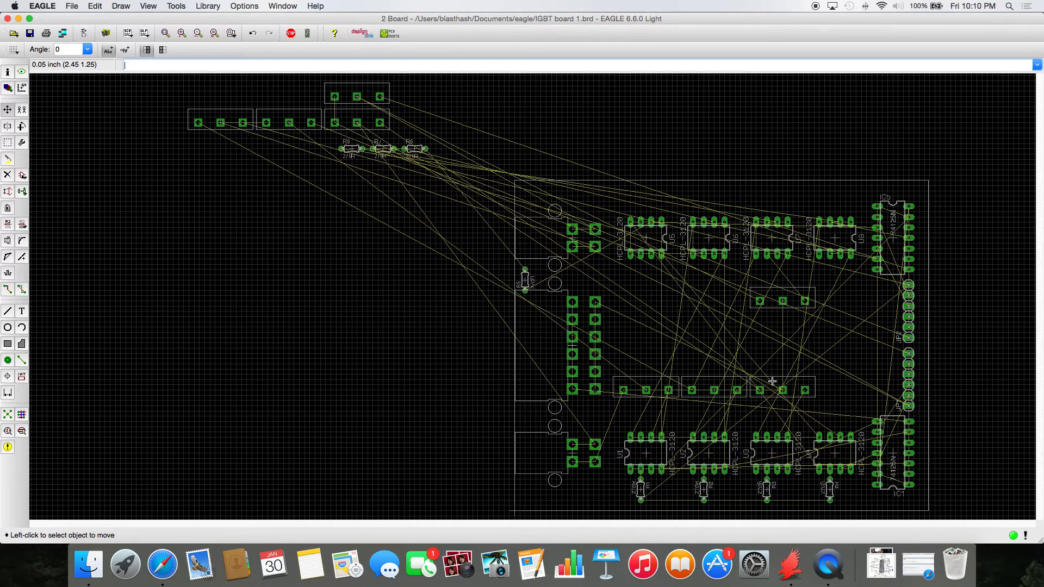
mouse_move(749, 383)
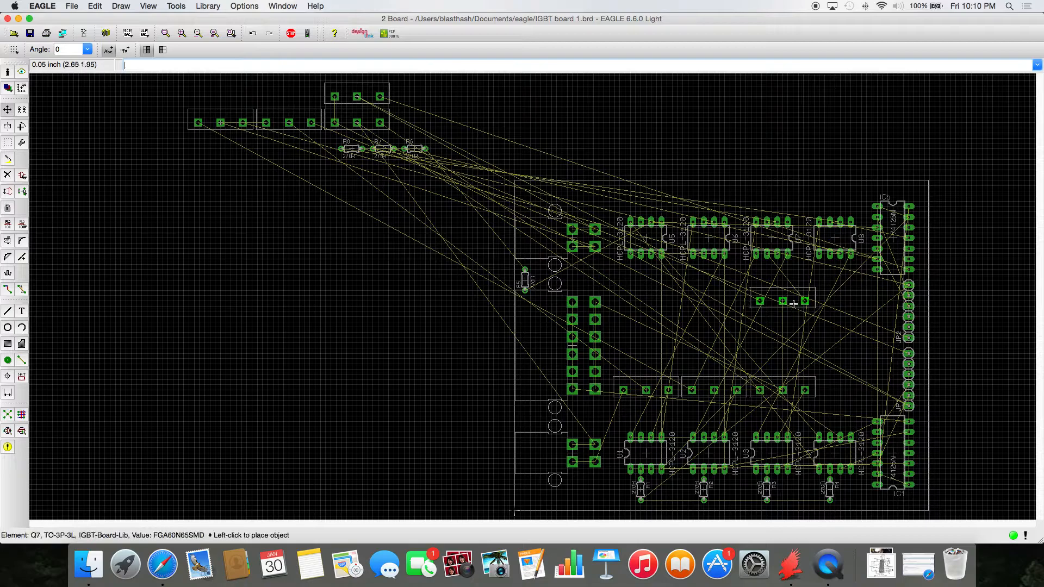
drag(793, 304, 763, 292)
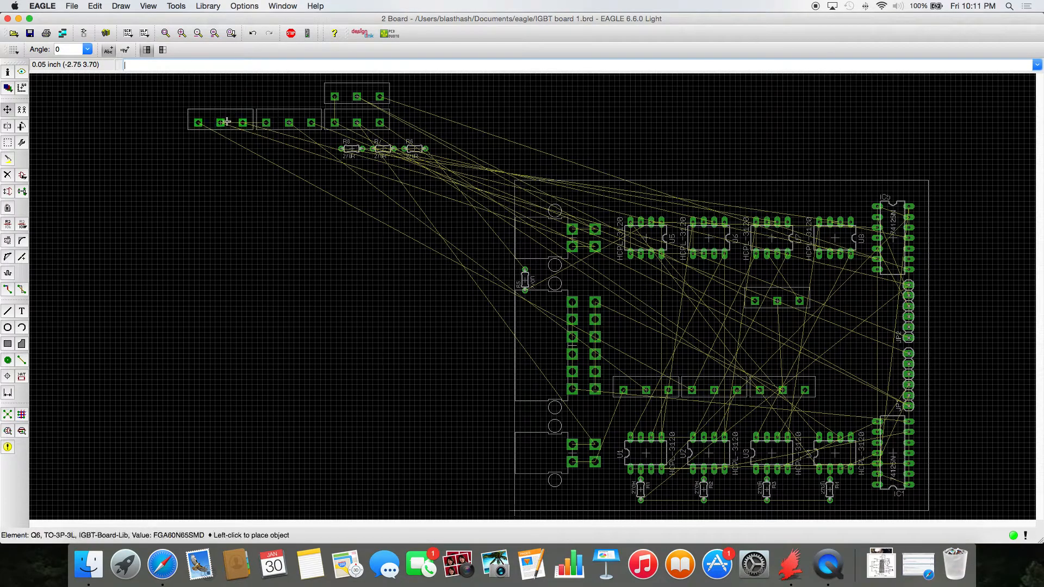
drag(220, 122, 502, 232)
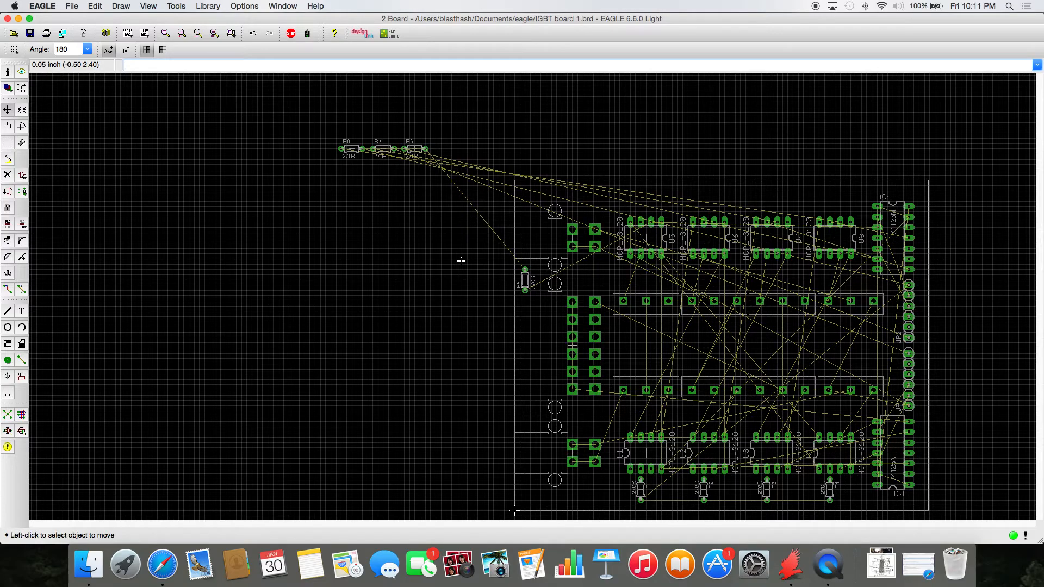
mouse_move(736, 338)
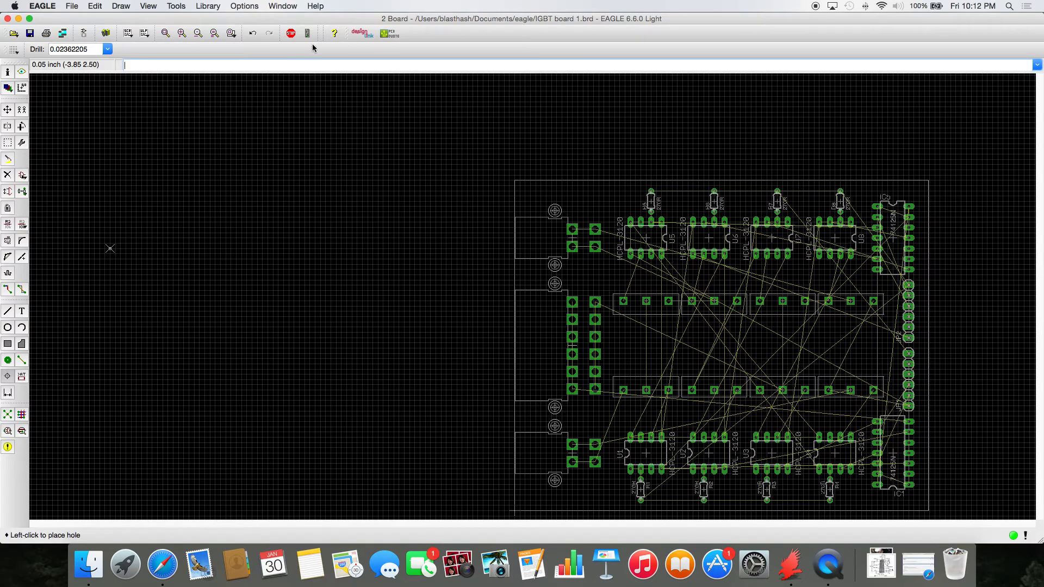
Set the hole drill diameter to 0.125 inch and place a mounting hole at a board corner
click(72, 49)
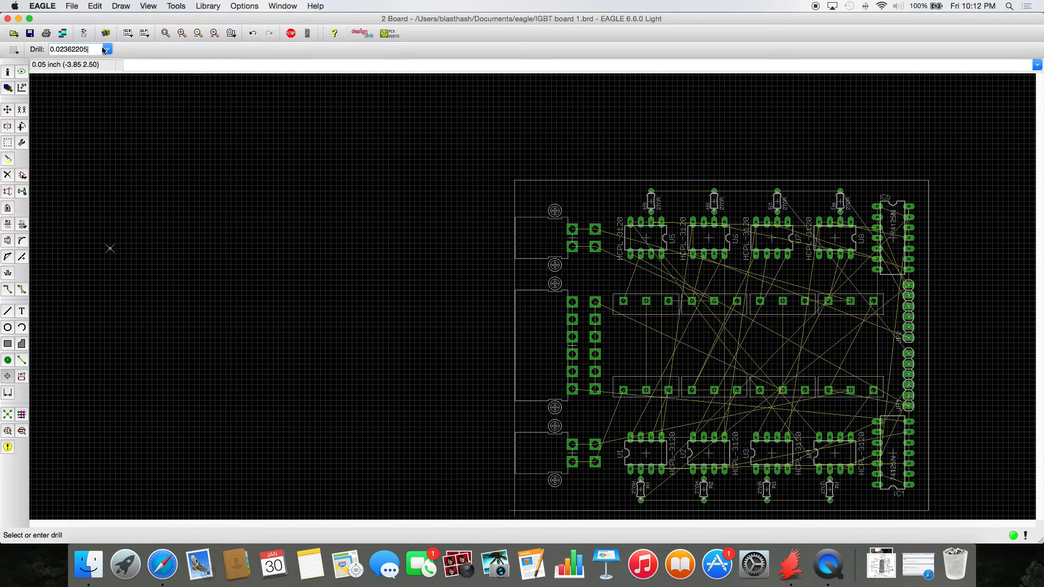
click(106, 49)
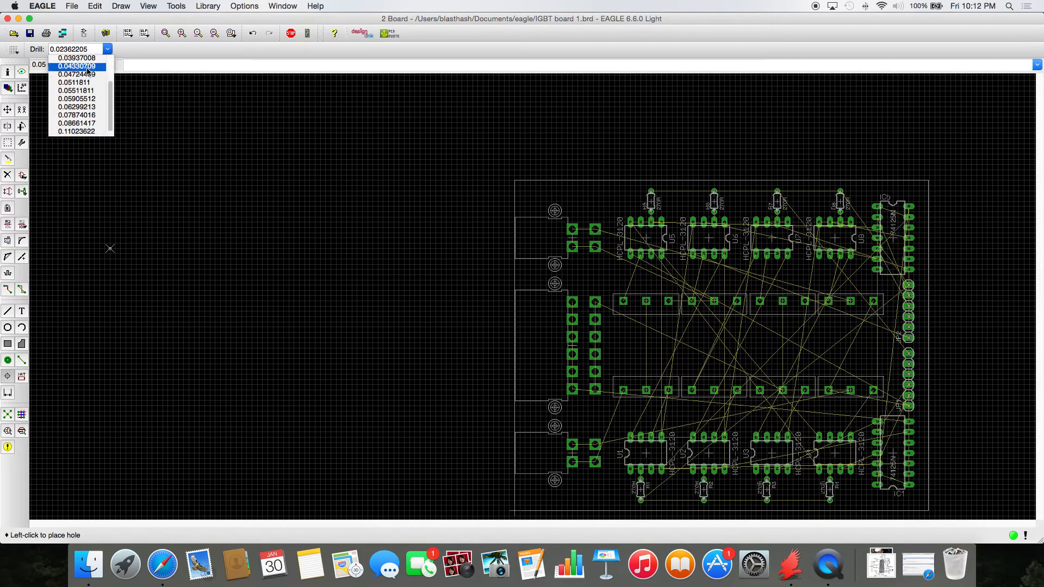
click(76, 49)
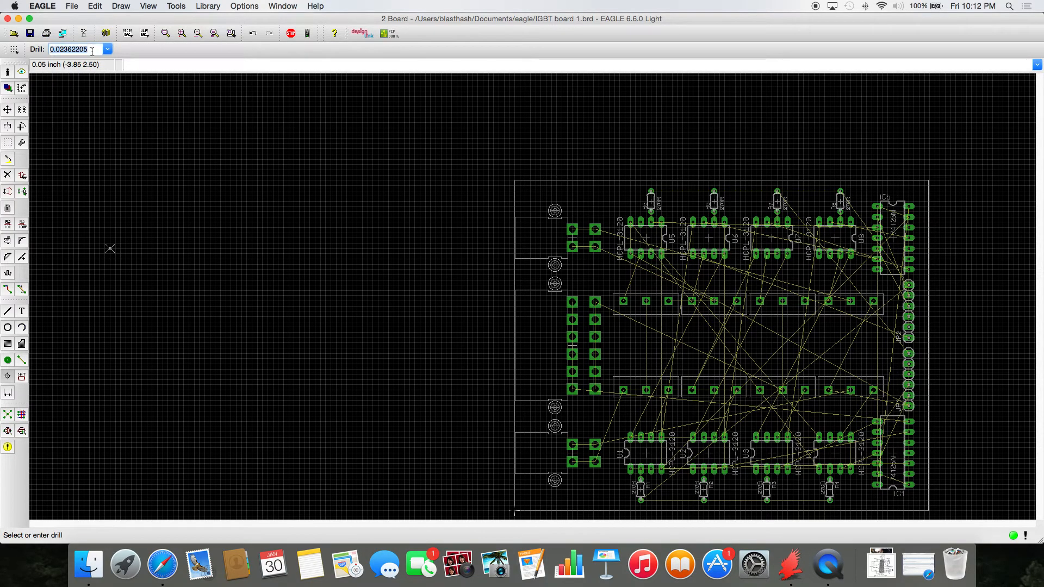
text(.1)
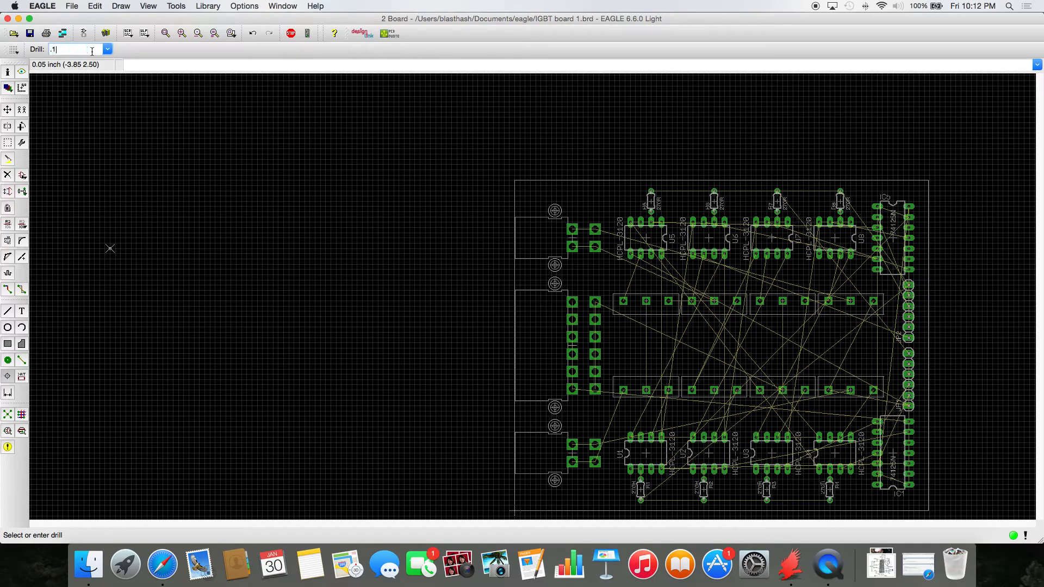
text(0.125)
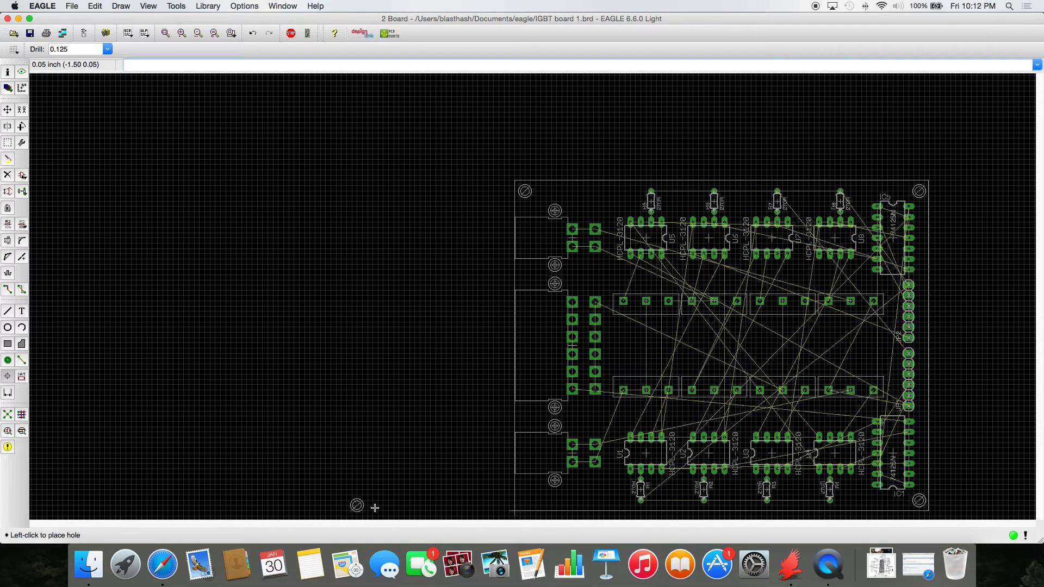
click(524, 501)
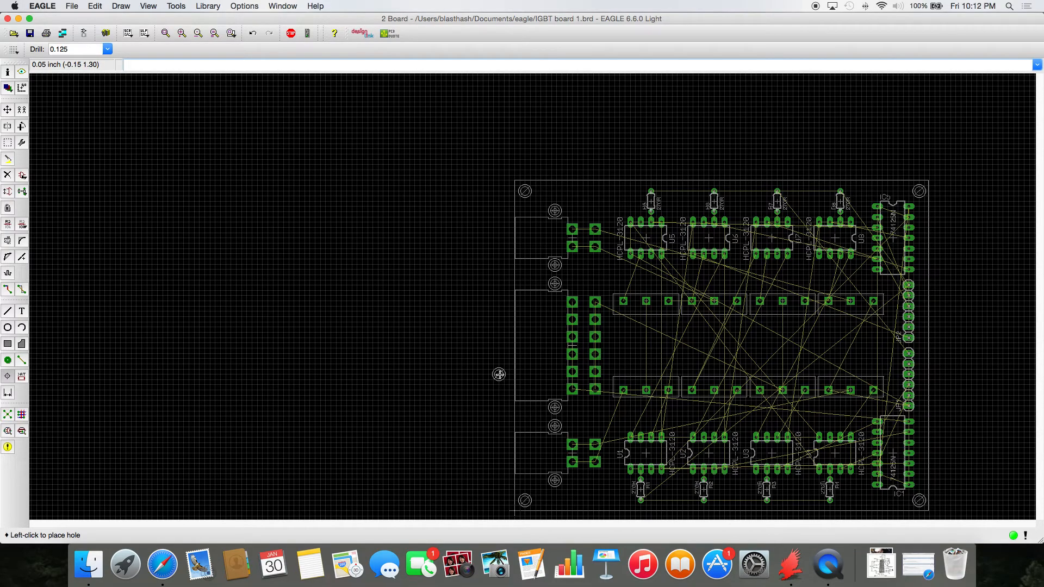
mouse_move(531, 358)
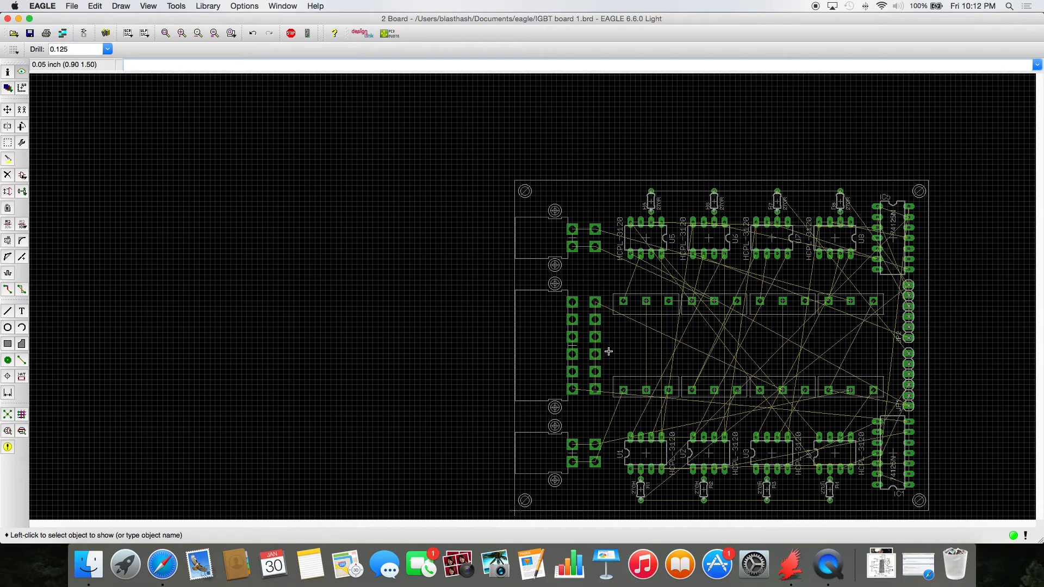
click(595, 336)
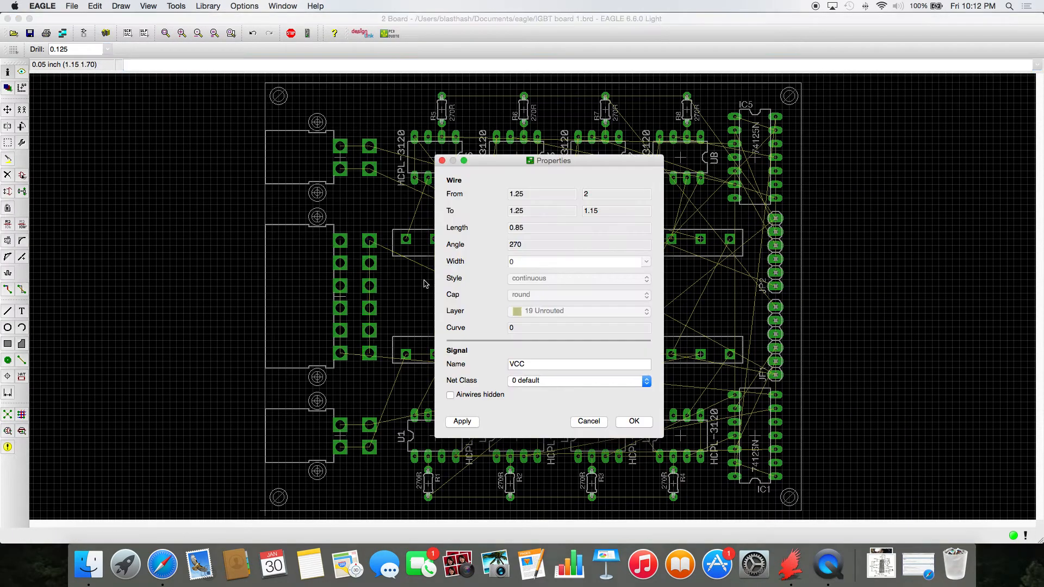
click(588, 420)
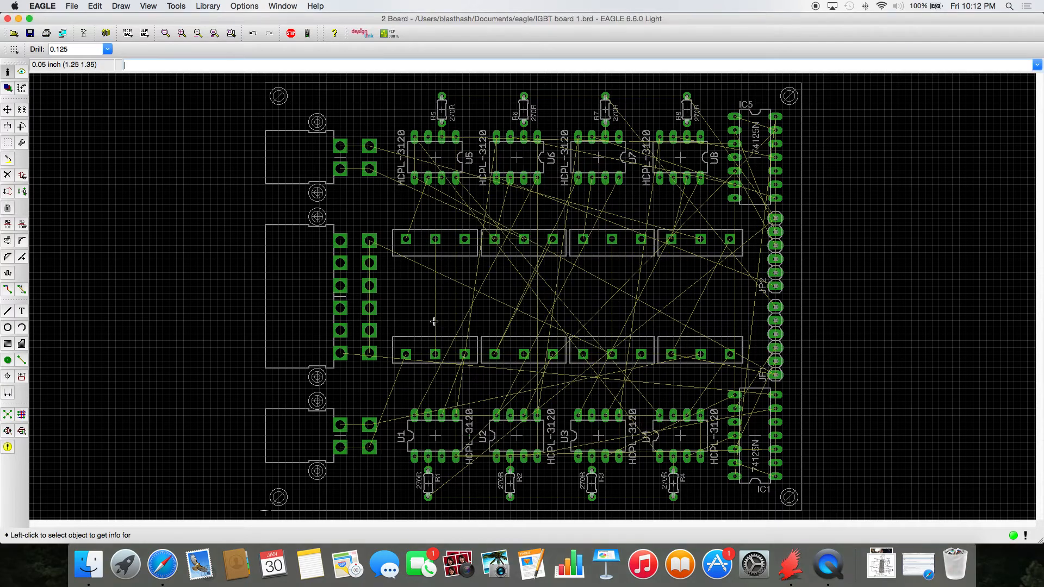
mouse_move(346, 295)
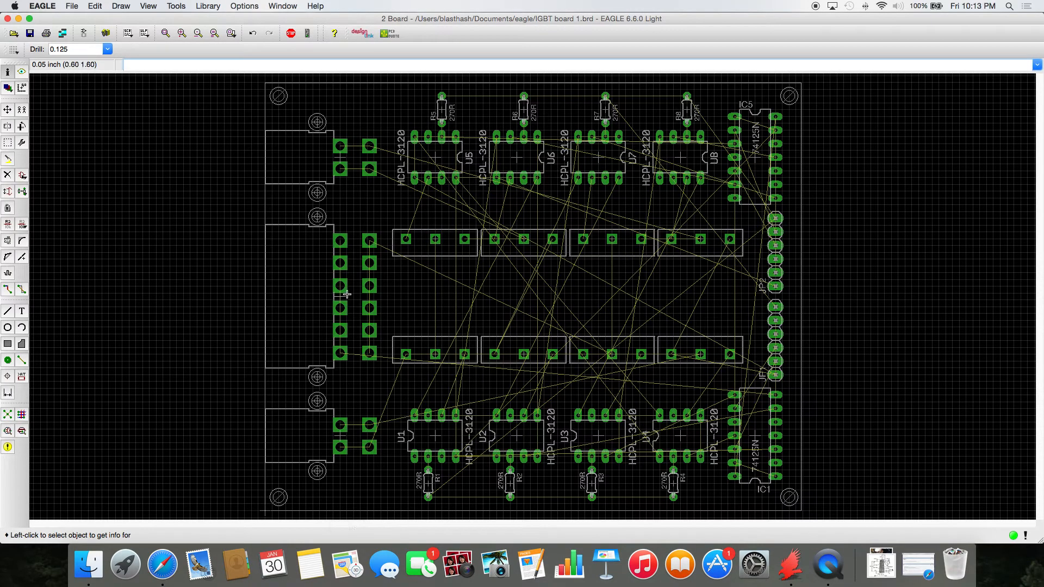
mouse_move(341, 276)
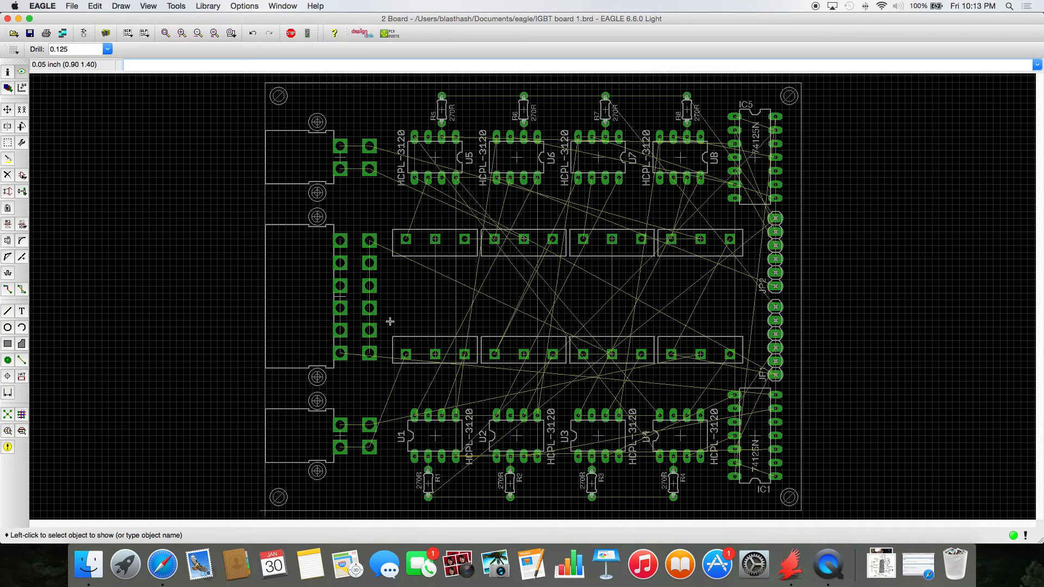
Highlight the 0V net to trace its pads, then clear the highlighting
click(340, 308)
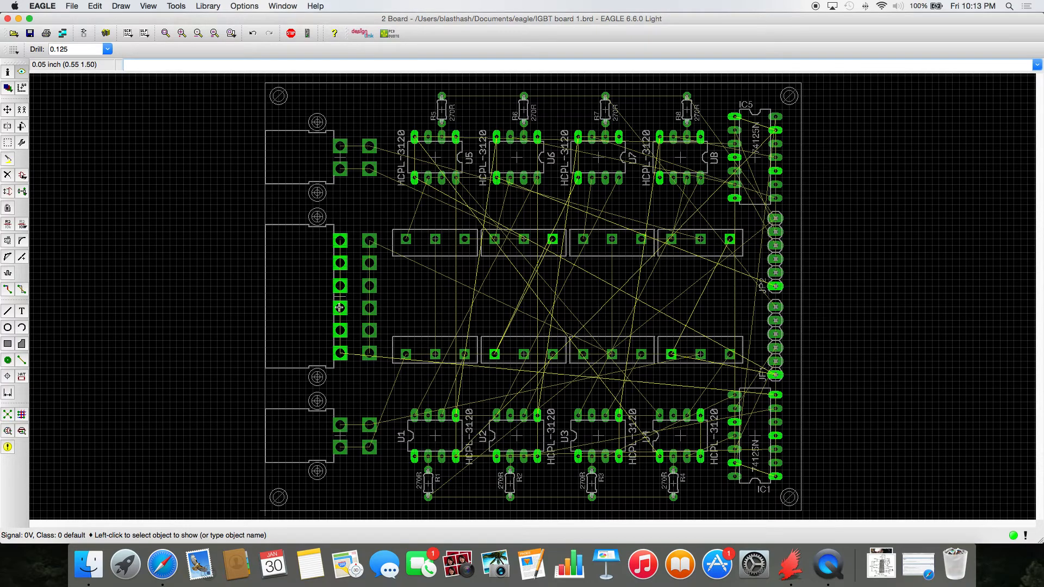
mouse_move(351, 260)
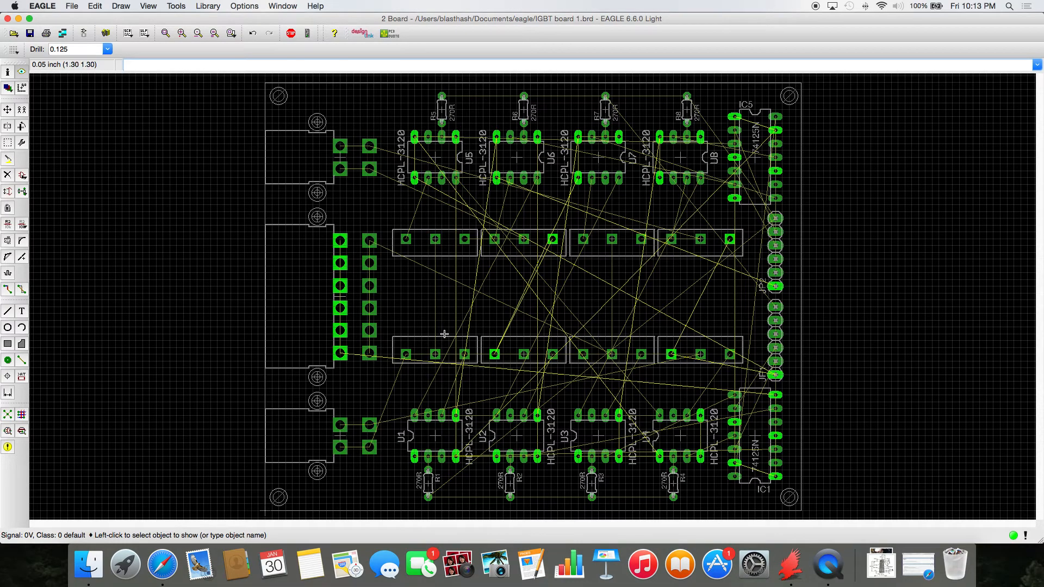
mouse_move(508, 312)
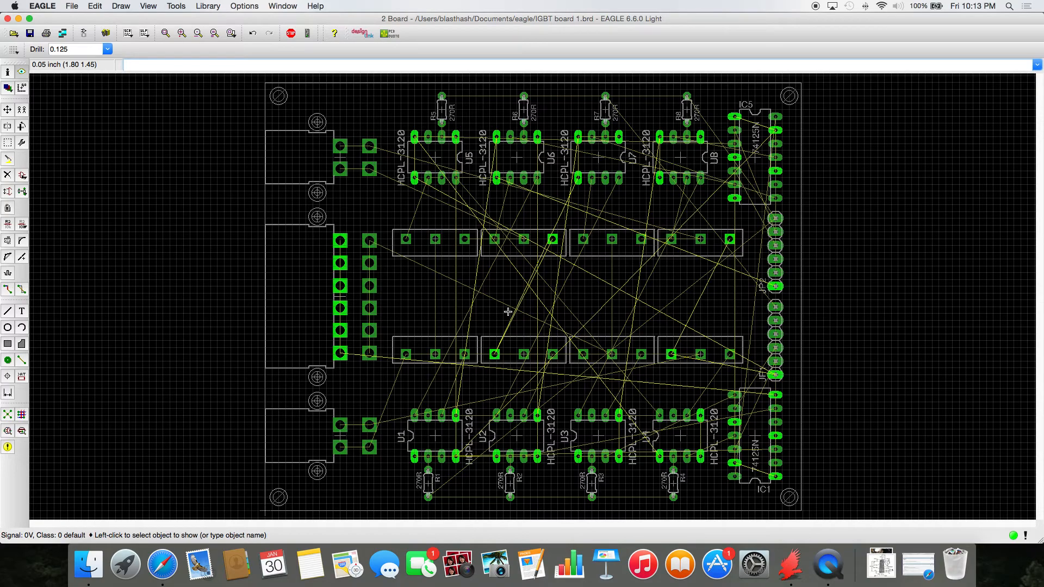
mouse_move(340, 360)
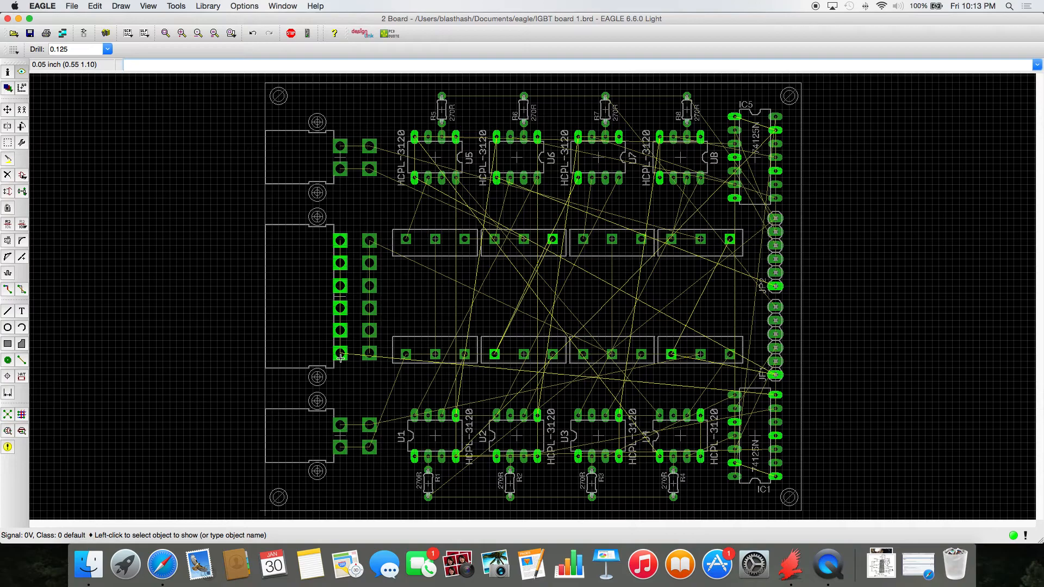
mouse_move(501, 153)
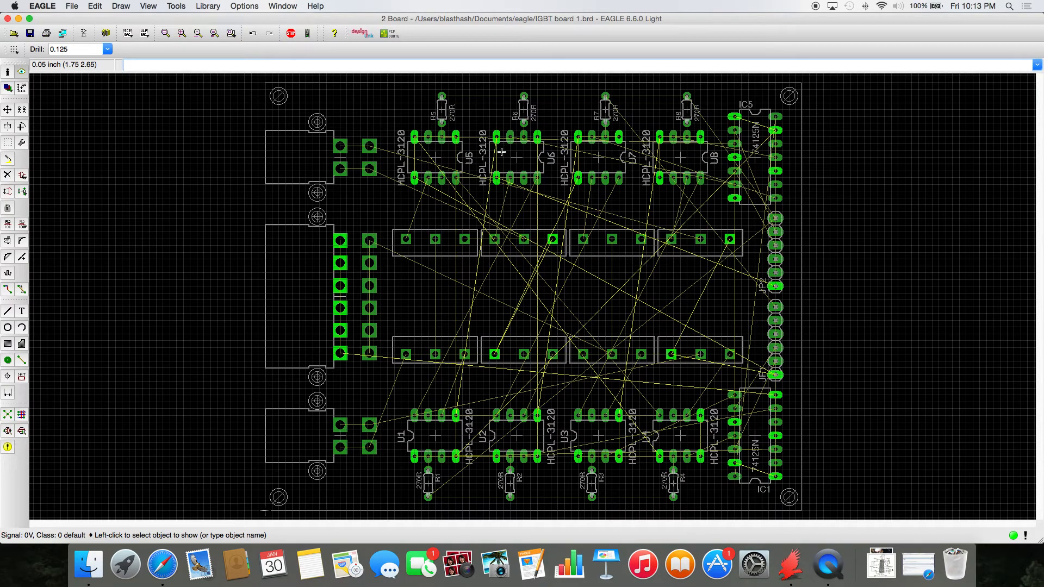
mouse_move(686, 408)
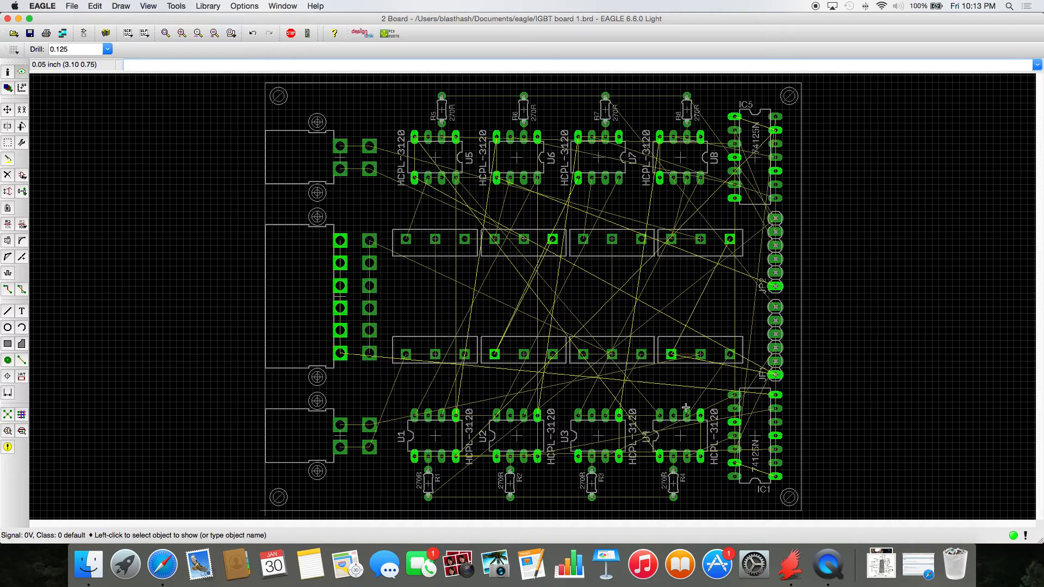
mouse_move(607, 377)
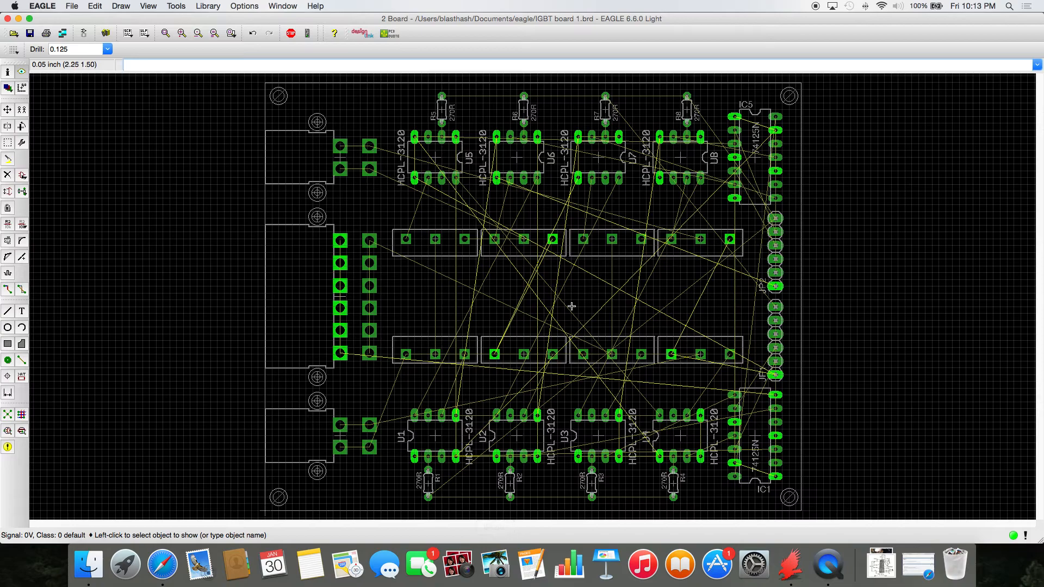
click(31, 34)
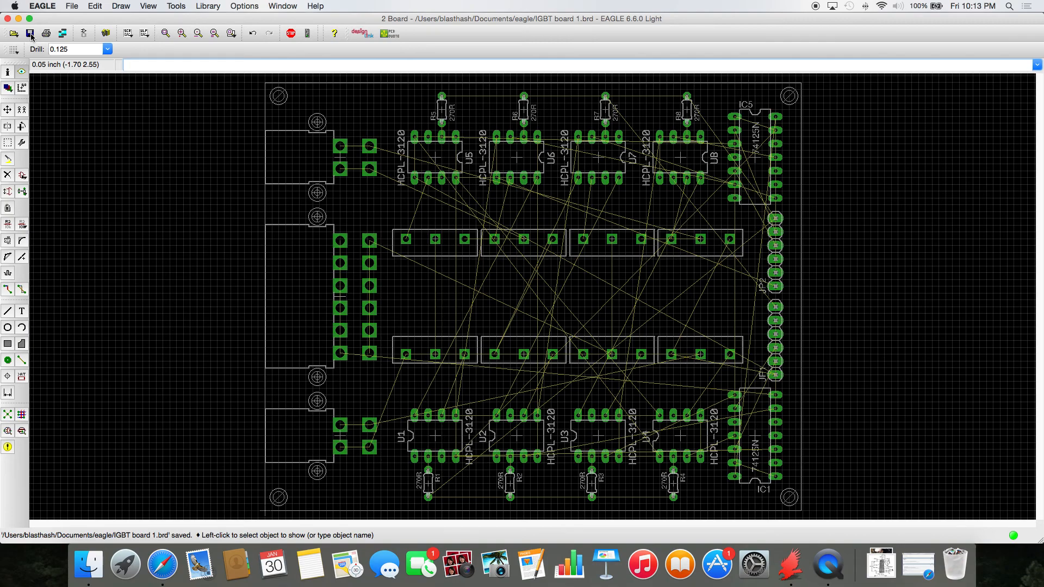
Save the IGBT board 1 file with the completed floor plan
click(123, 64)
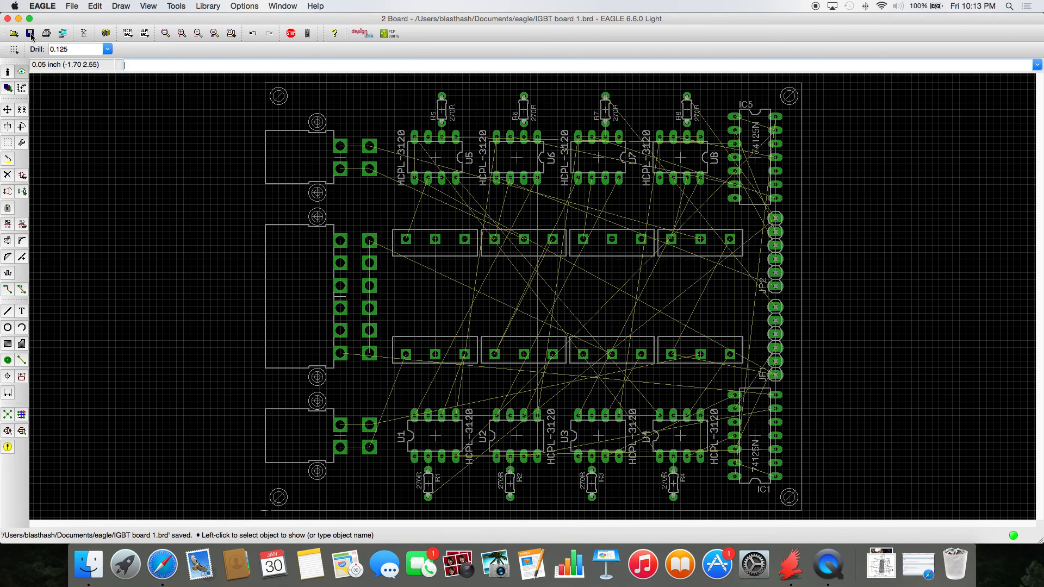